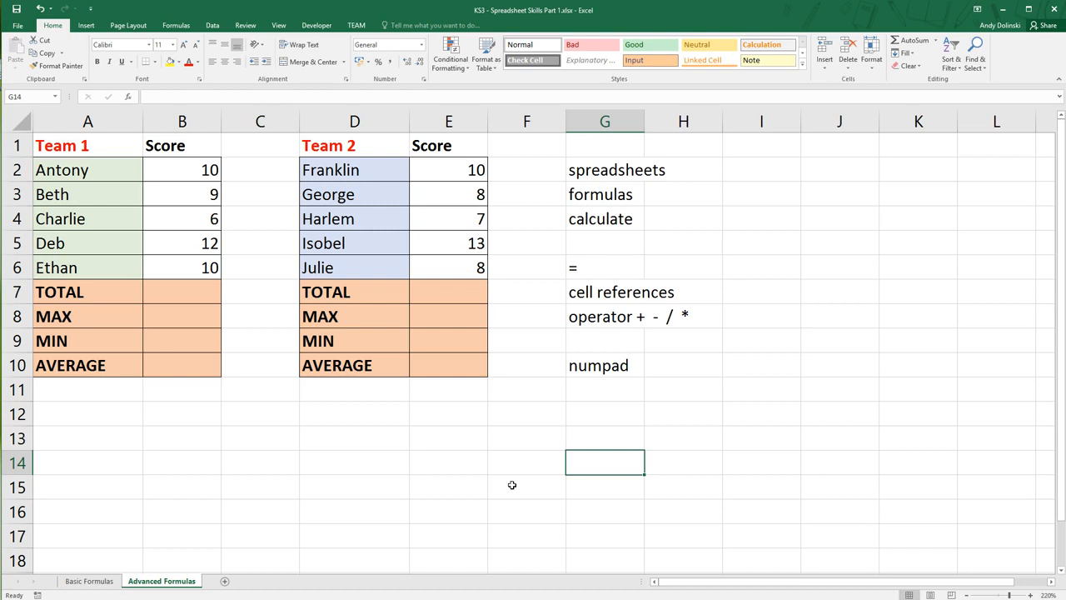
mouse_move(648, 193)
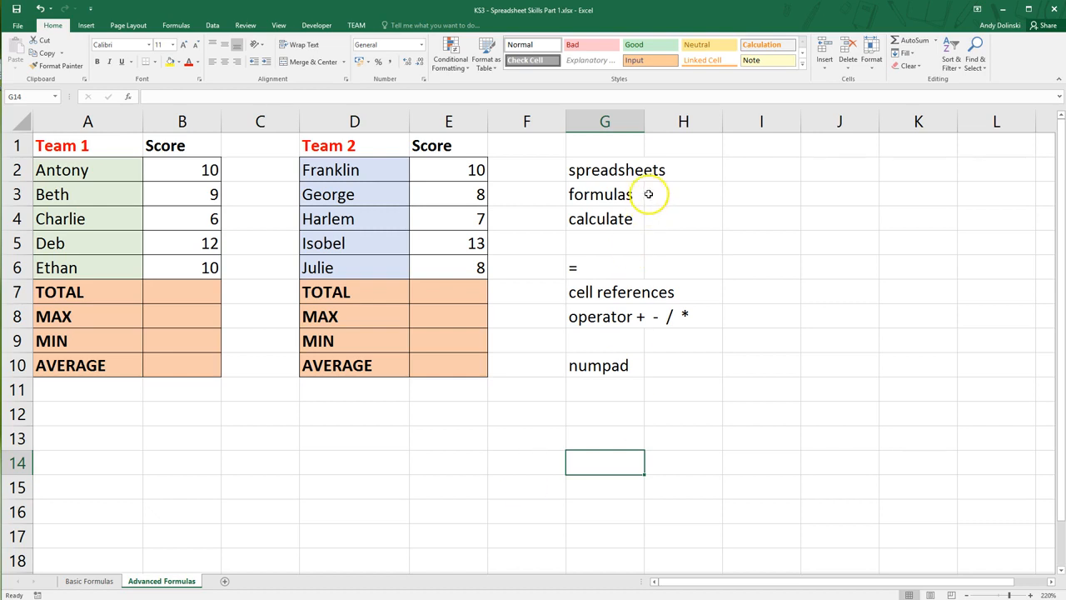
mouse_move(398, 591)
text(worksheet)
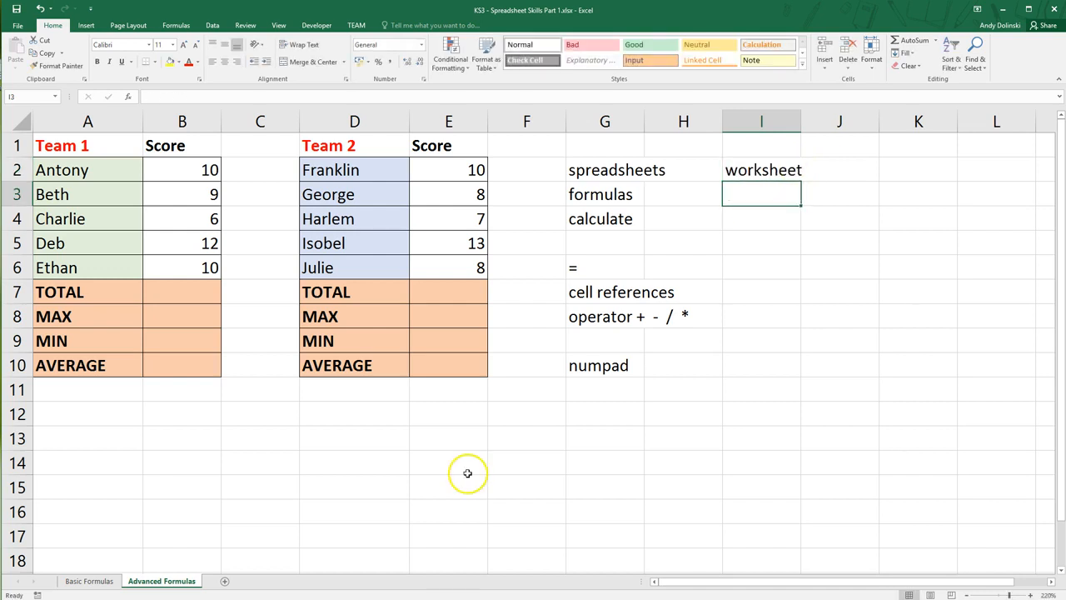
Step: Review the Basic Formulas sheet, return to Advanced Formulas and add 'worksheet' to the keyword list
click(90, 580)
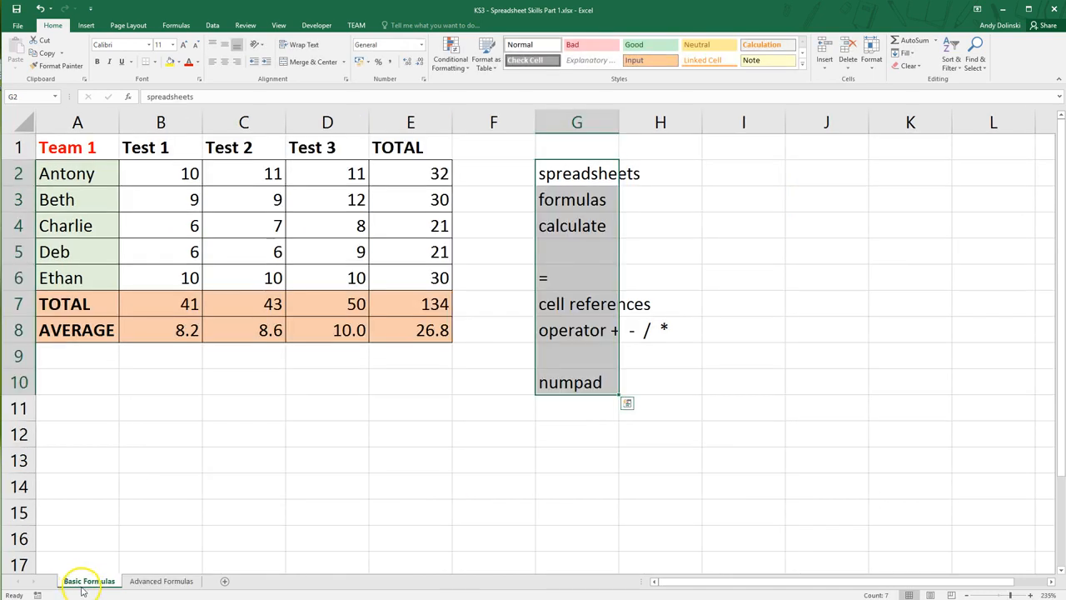
click(160, 580)
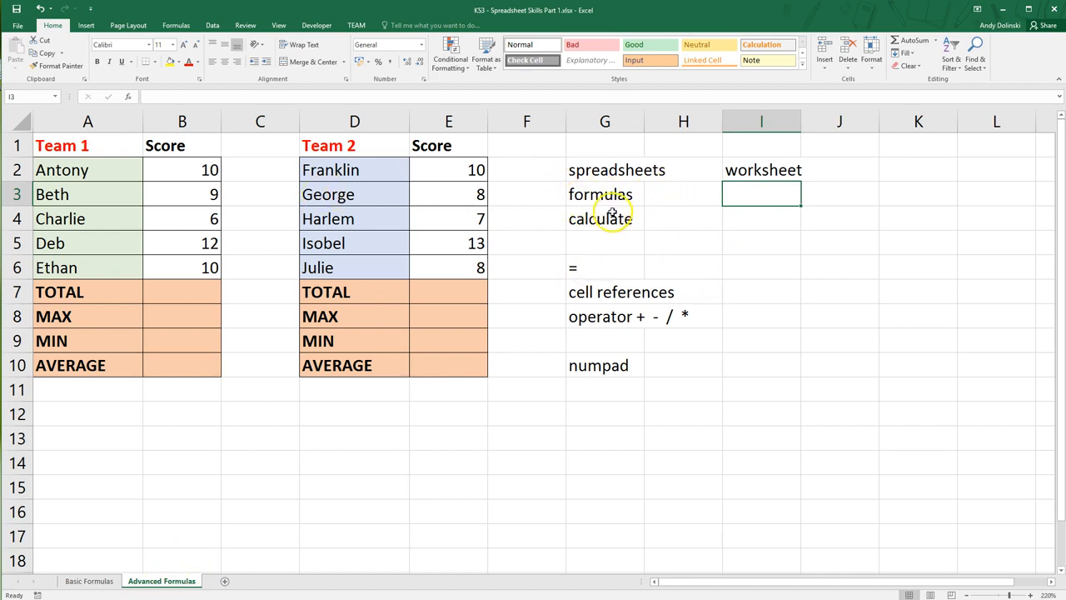
mouse_move(592, 280)
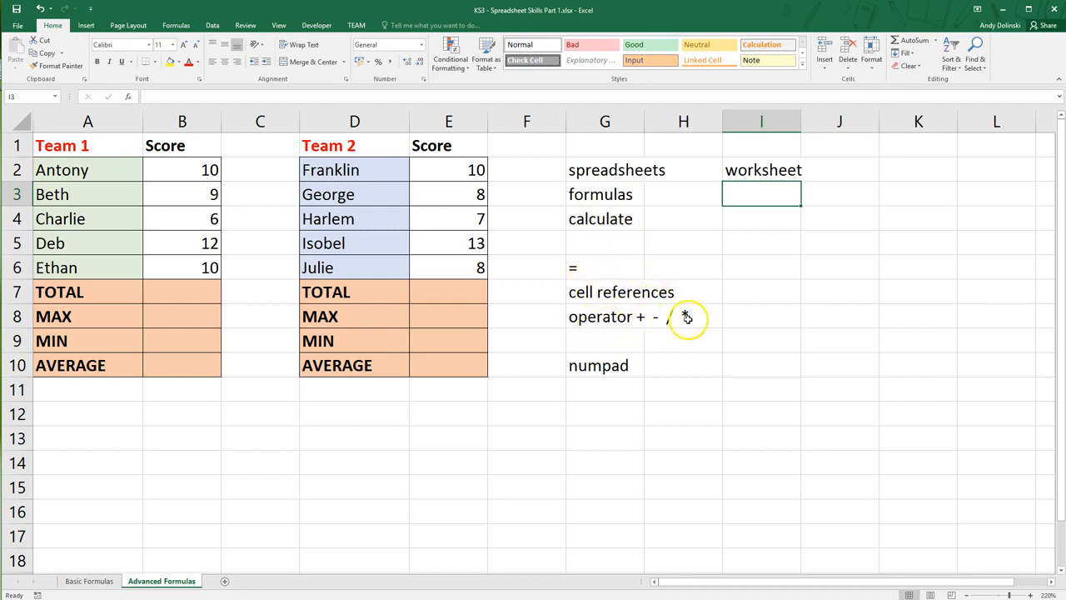
click(684, 364)
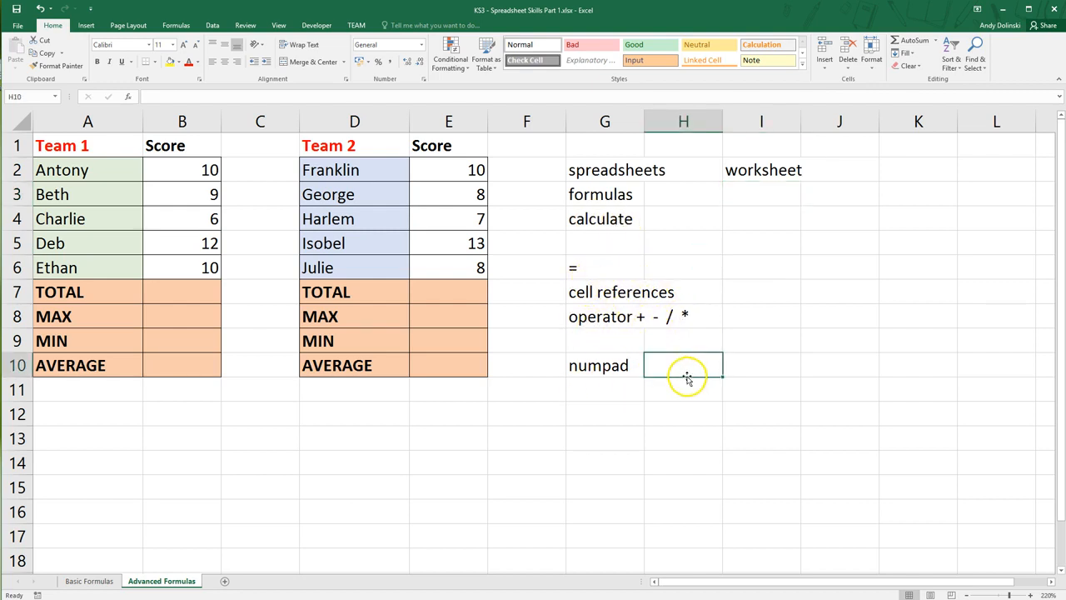
text(<<<<<<)
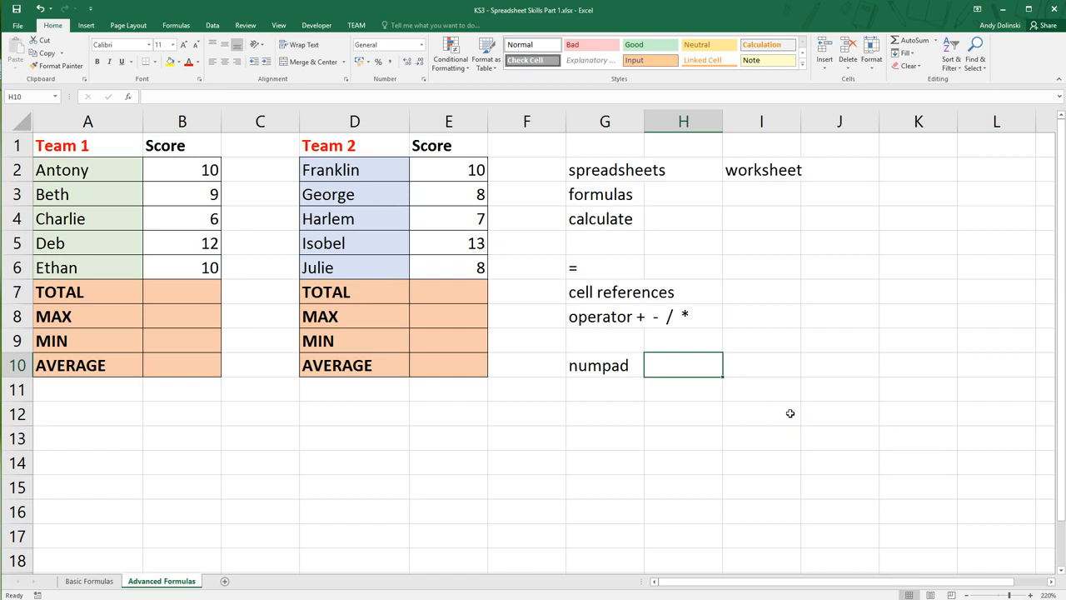
click(460, 414)
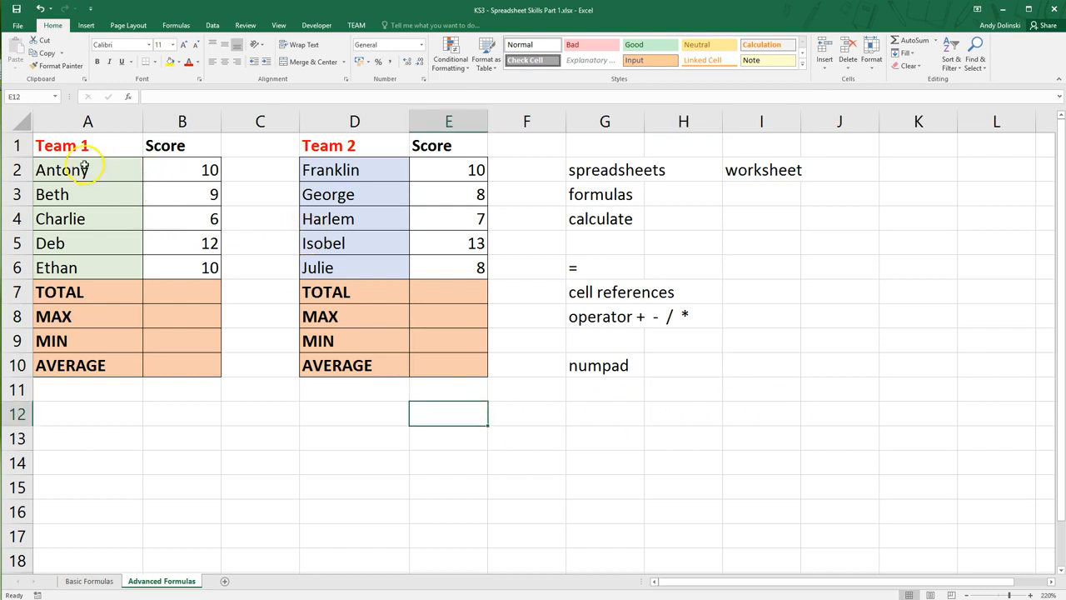
mouse_move(74, 266)
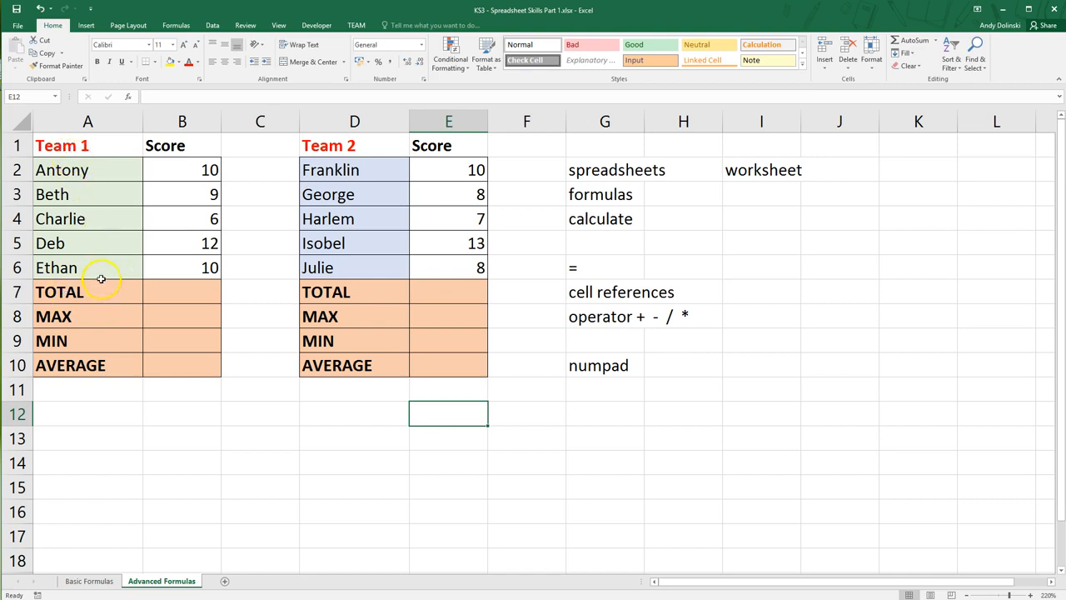
mouse_move(347, 253)
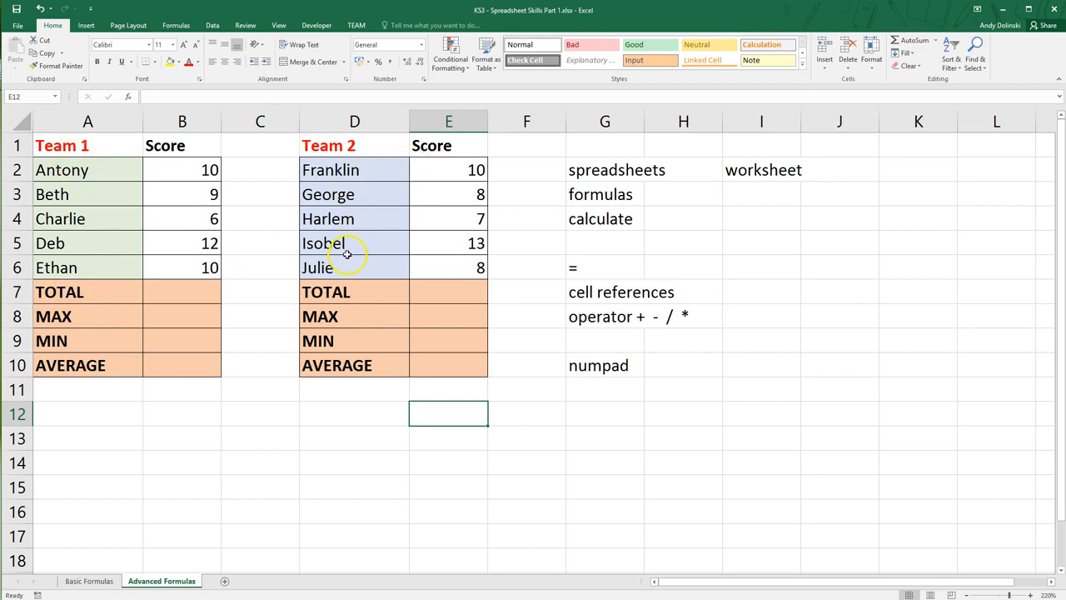
mouse_move(314, 218)
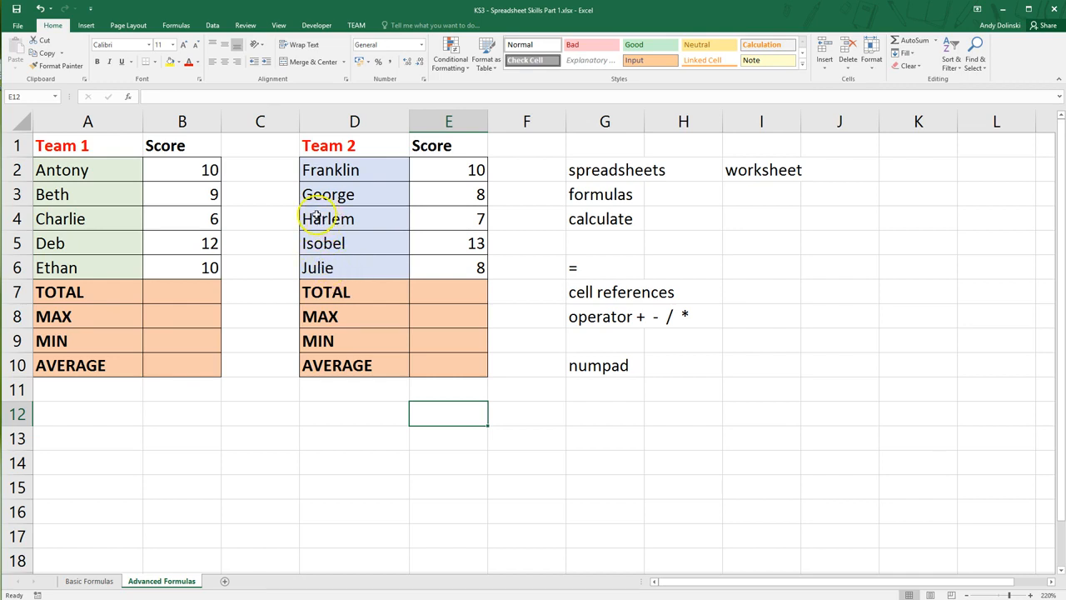
mouse_move(214, 275)
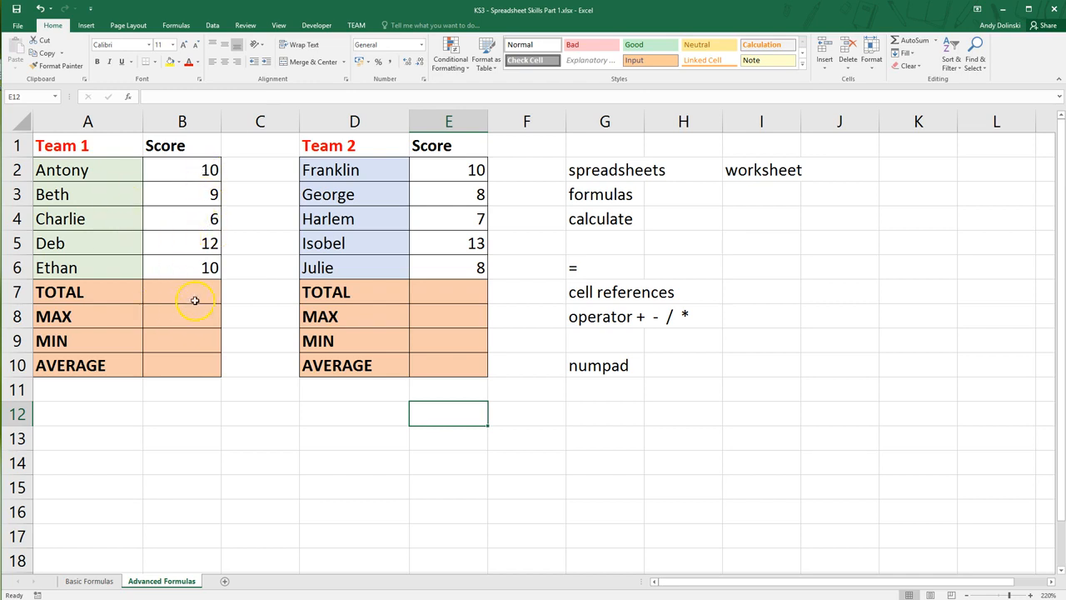
mouse_move(223, 330)
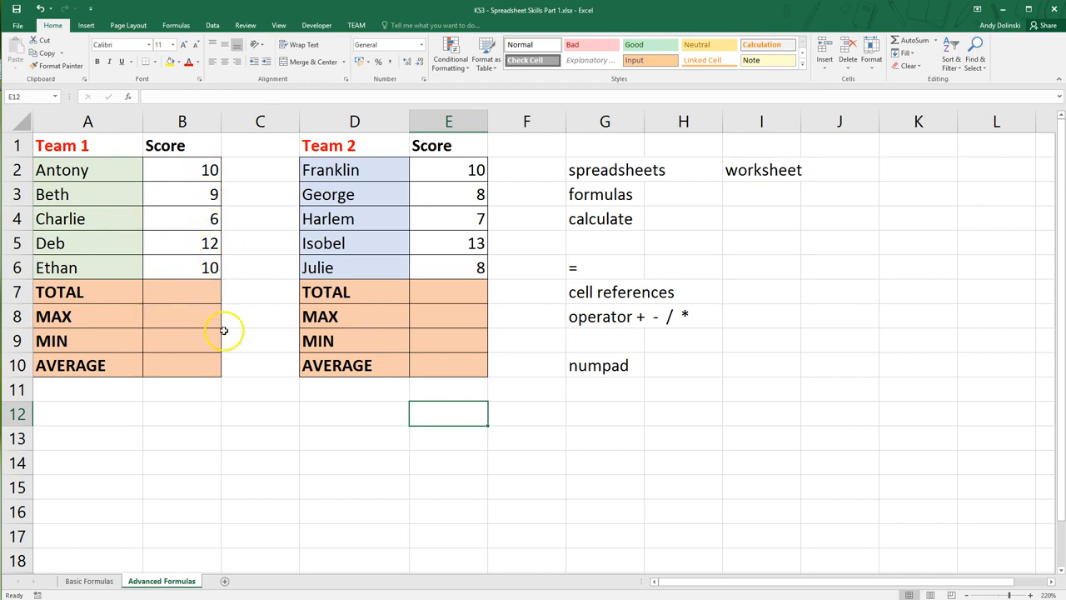
mouse_move(147, 316)
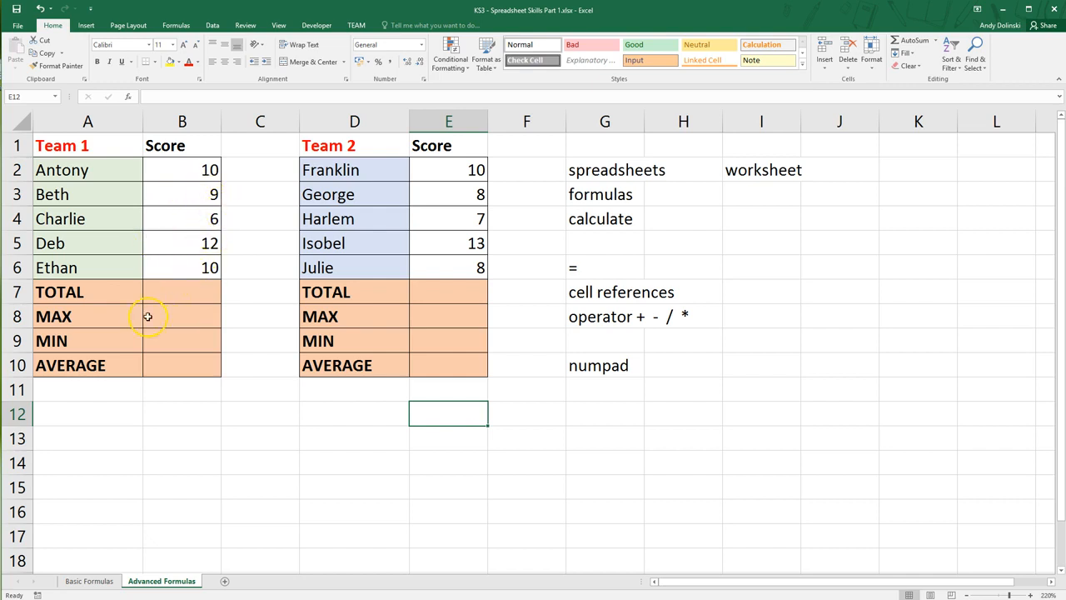
mouse_move(207, 369)
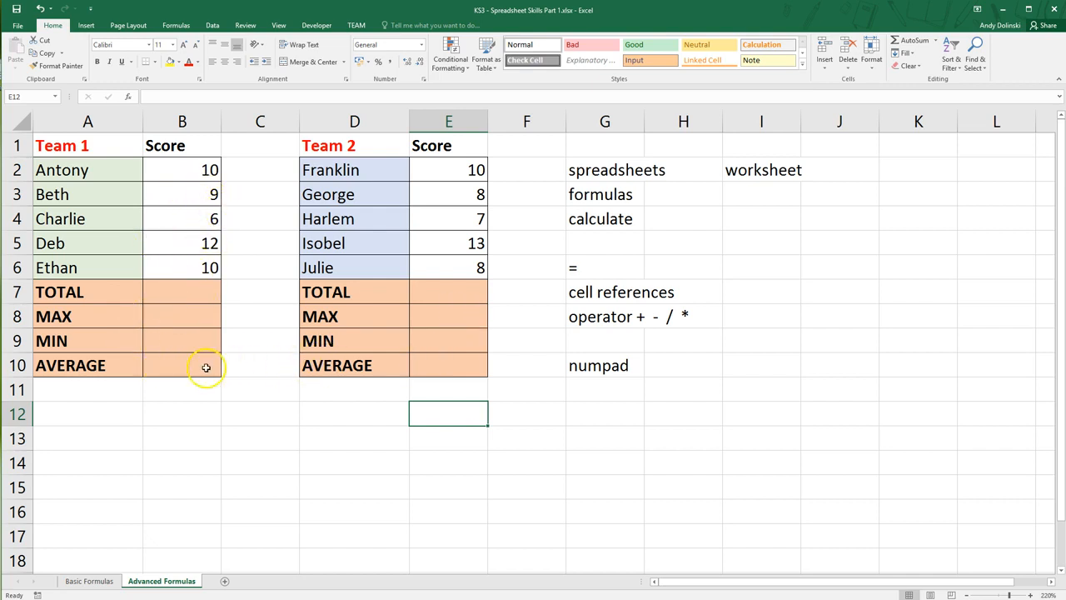
click(182, 291)
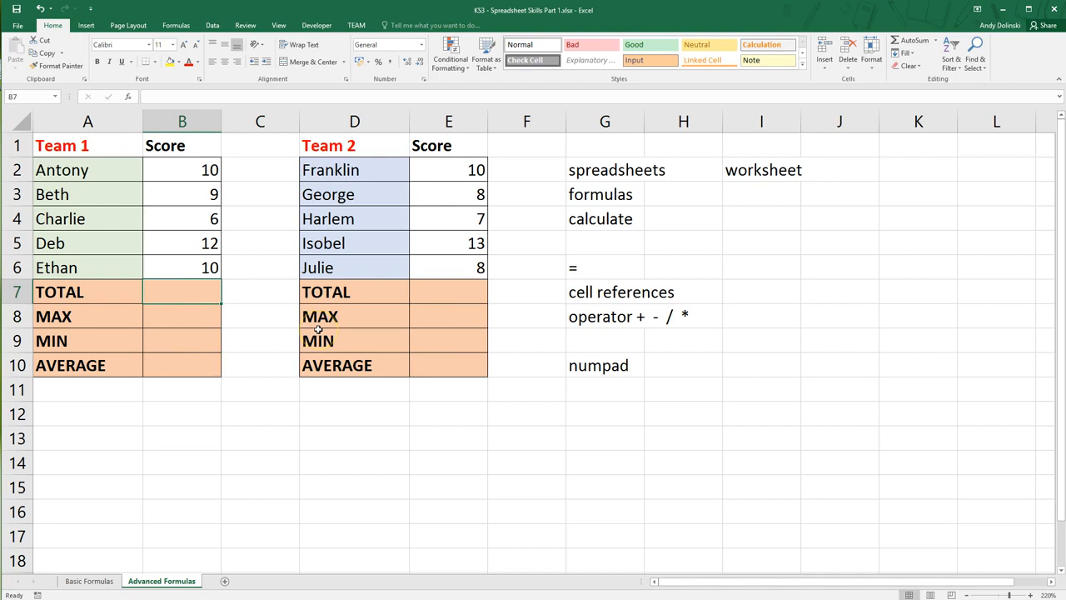
text(=B2+)
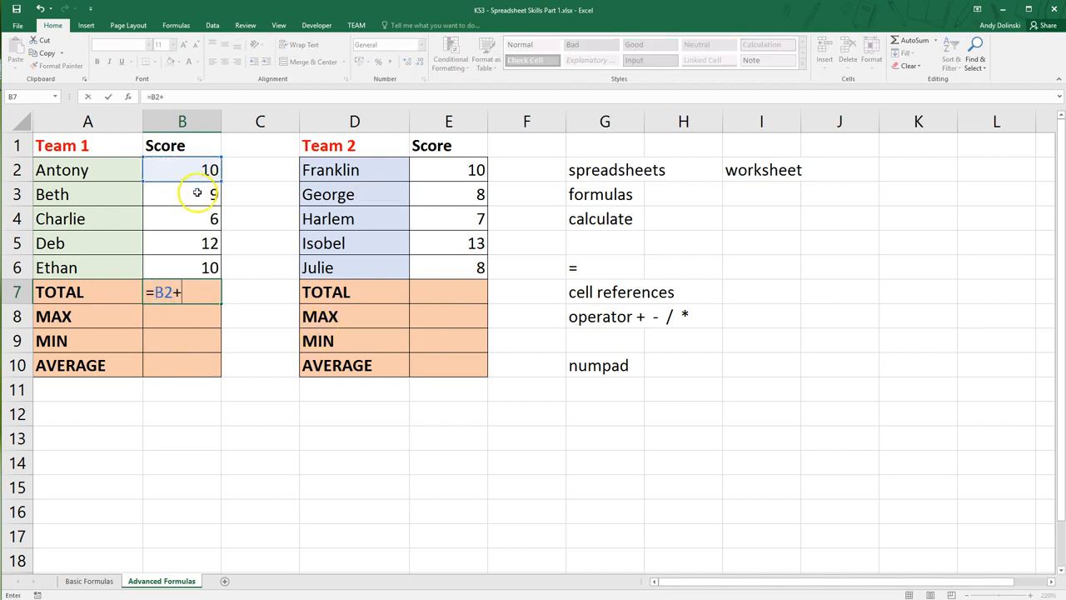
text(B3+B4+B5+B6)
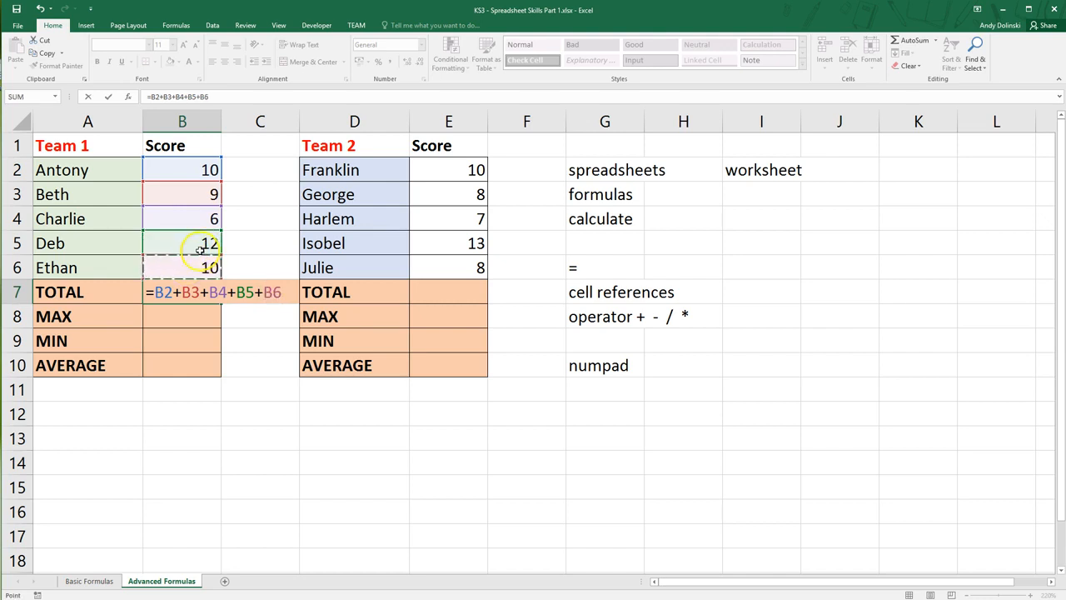
key(Return)
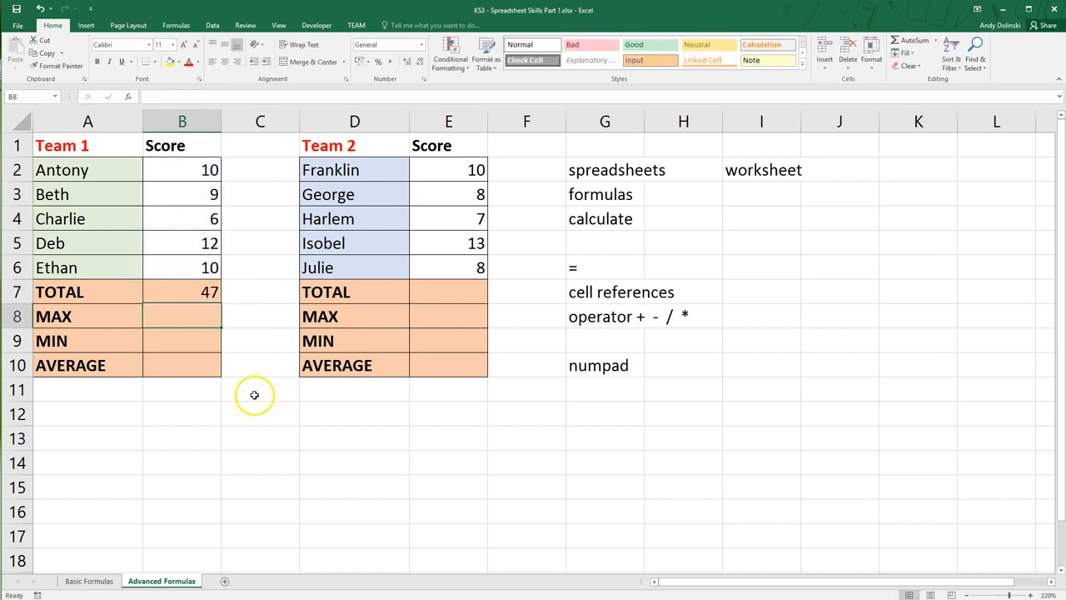
click(183, 292)
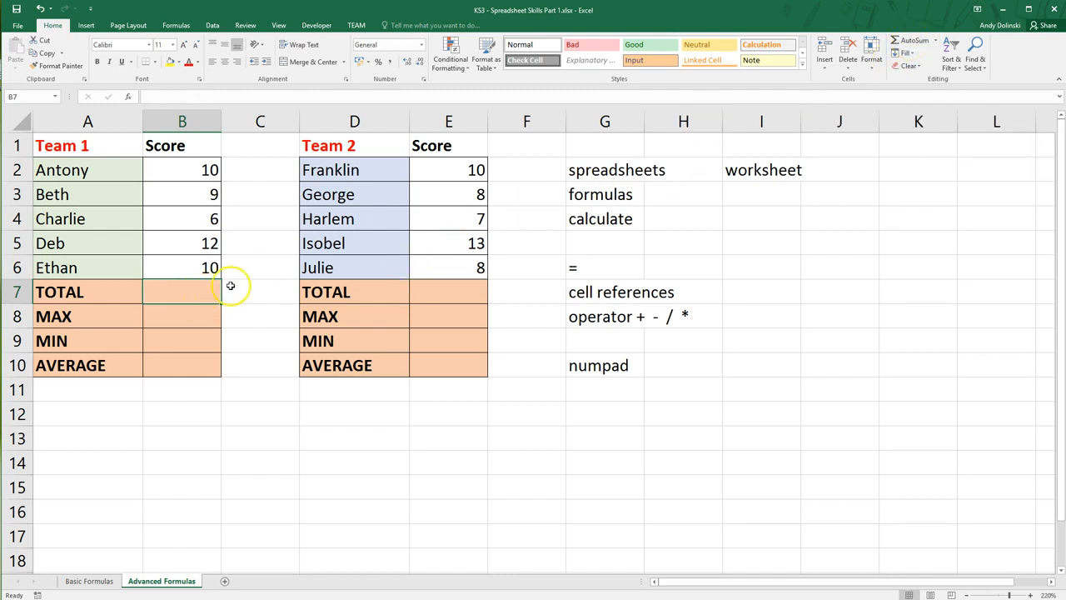
Step: Enter a SUM formula over B2:B6 in Team 1's TOTAL cell, giving 47
text(=)
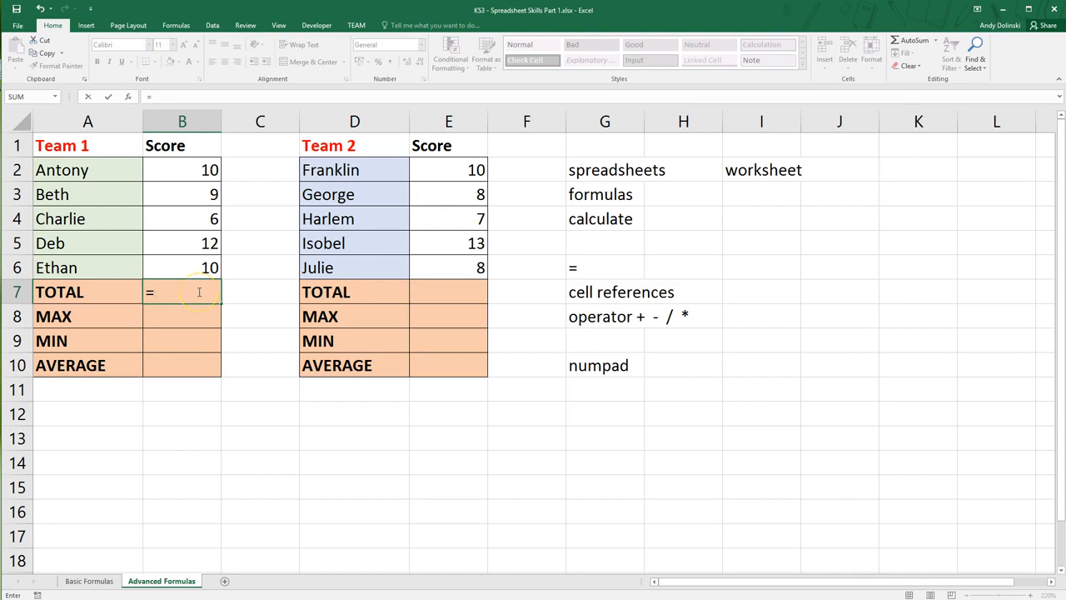
text(sum()
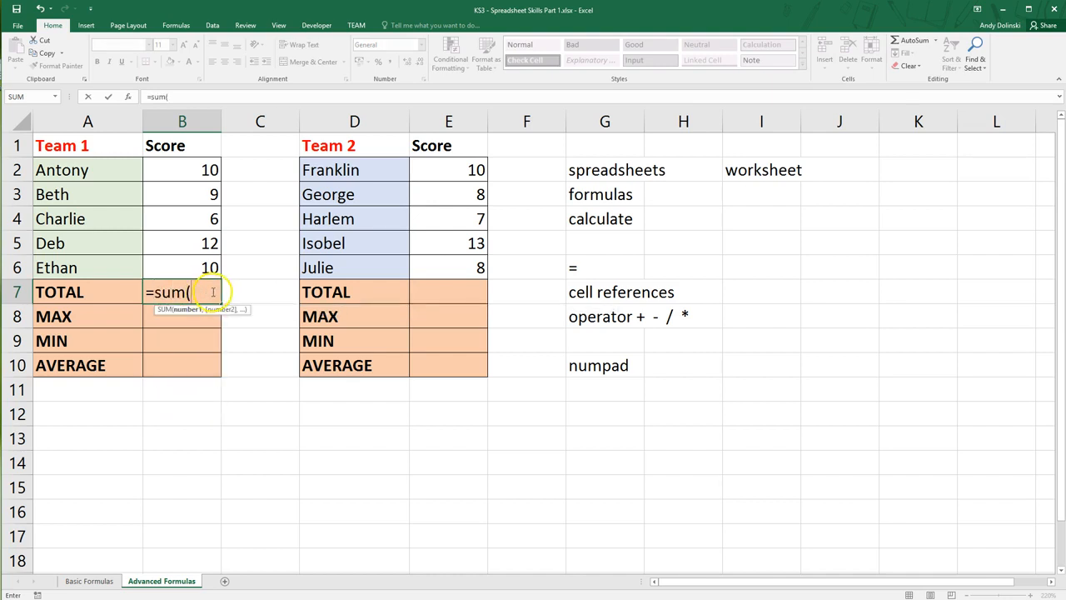
drag(182, 170, 182, 267)
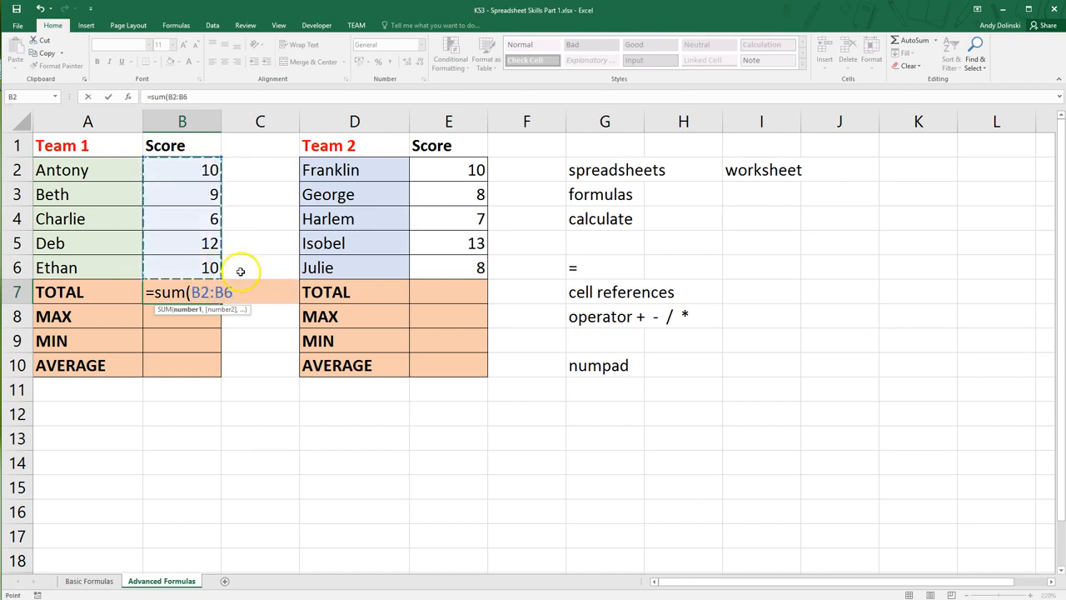
key(Return)
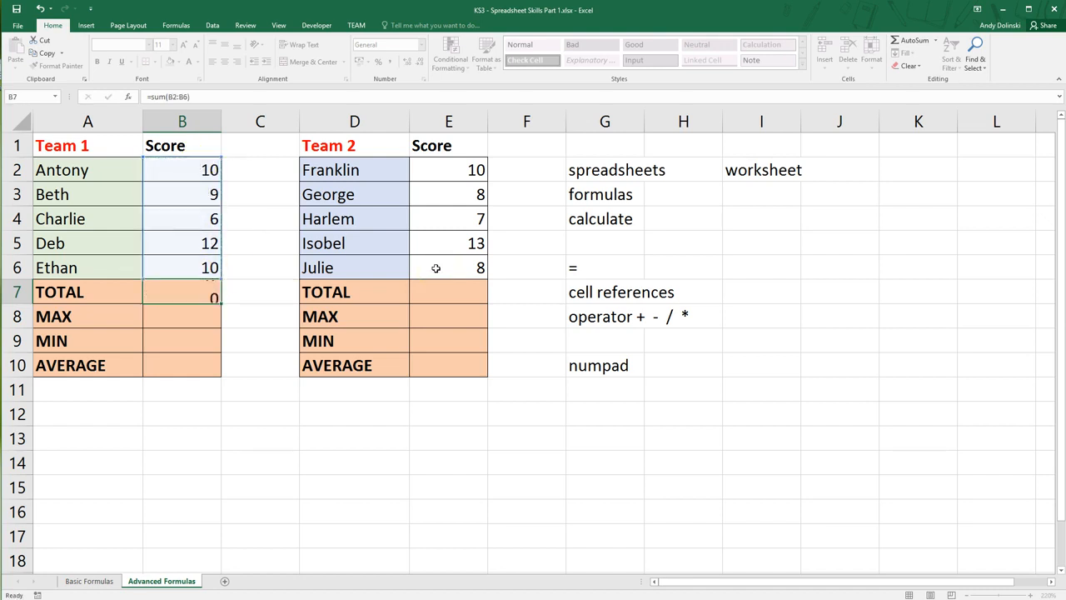
key(Return)
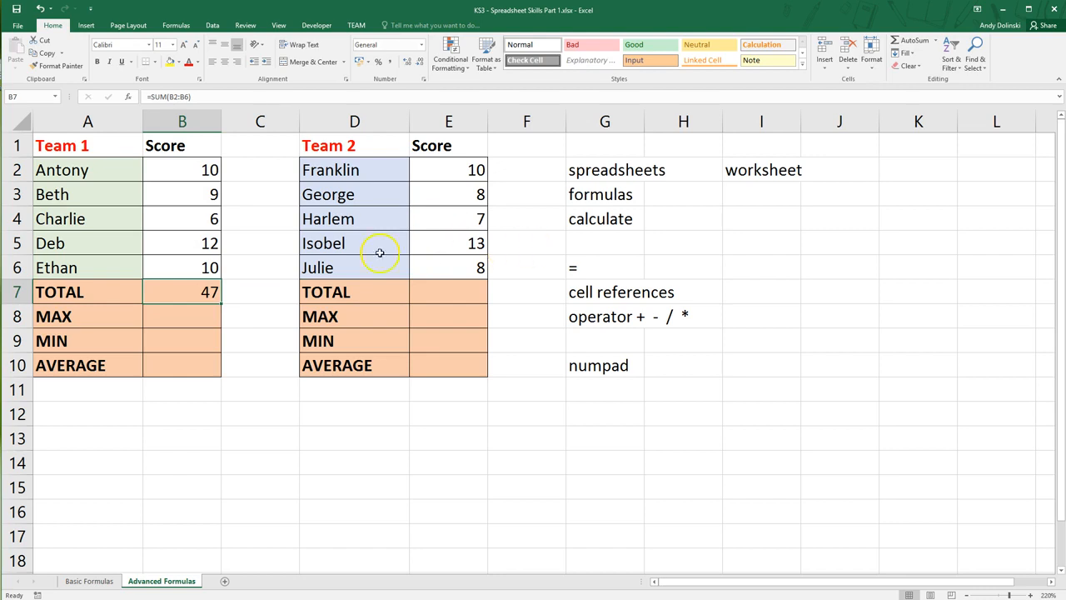
Step: Begin a SUM formula in Team 2's TOTAL cell E7
click(450, 291)
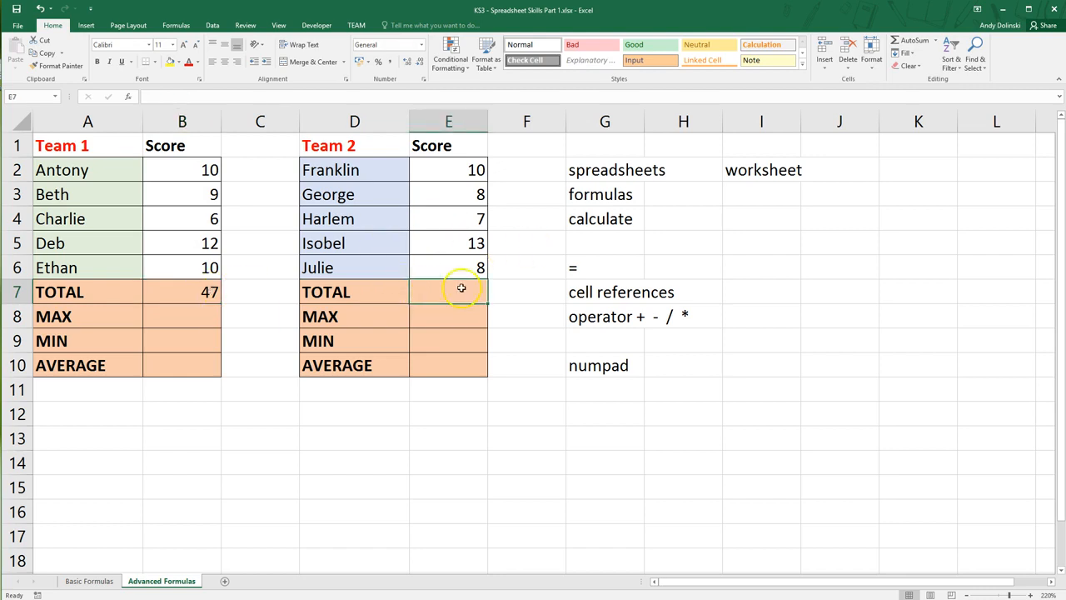
text(=sum)
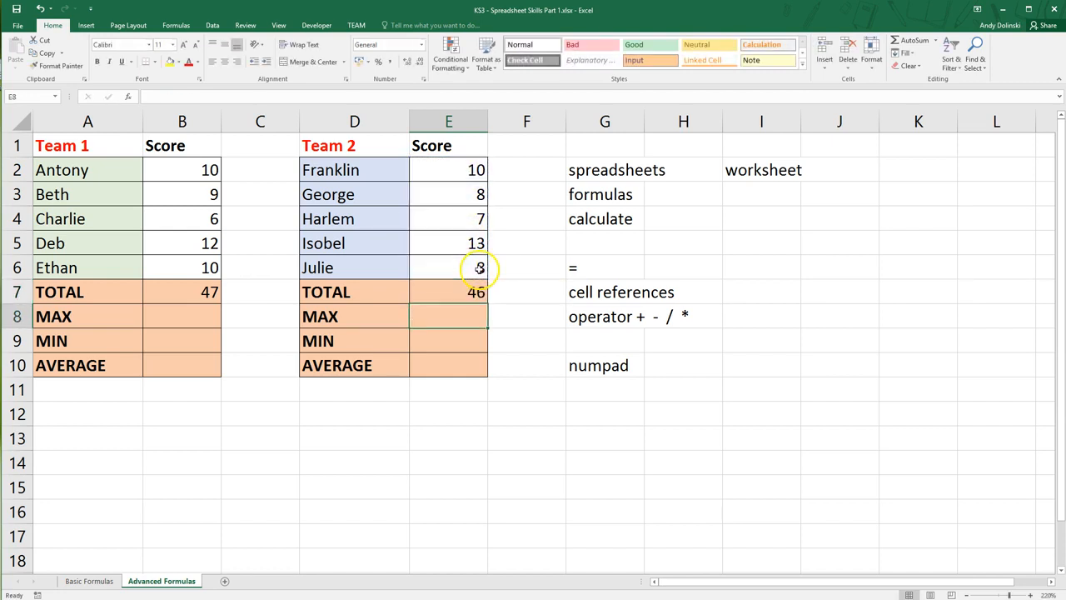
Step: Insert an AutoSum over E2:E6 in Team 2's TOTAL cell
click(450, 291)
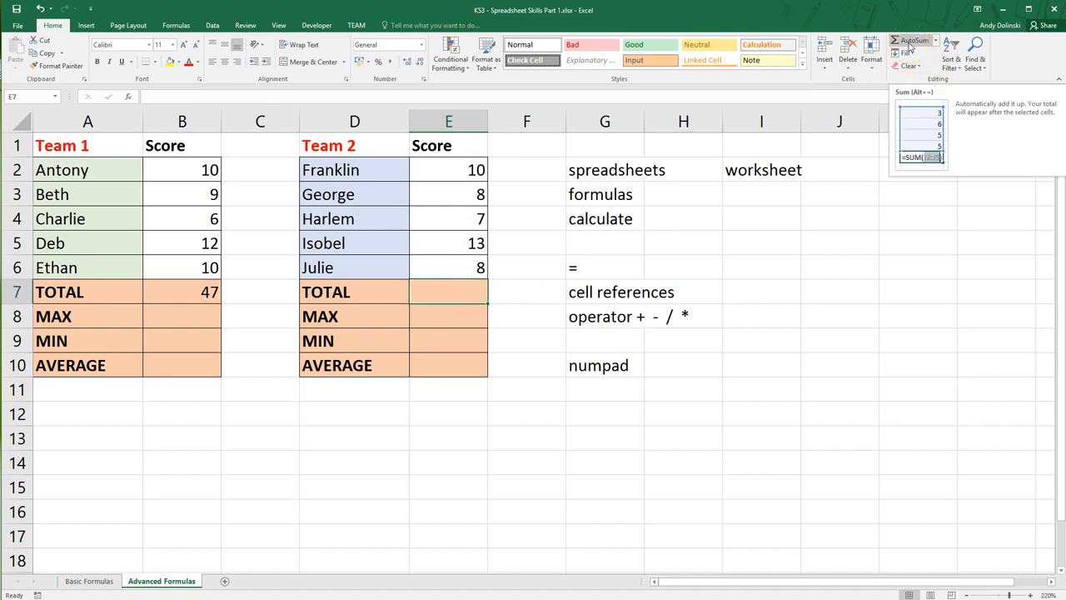
click(911, 40)
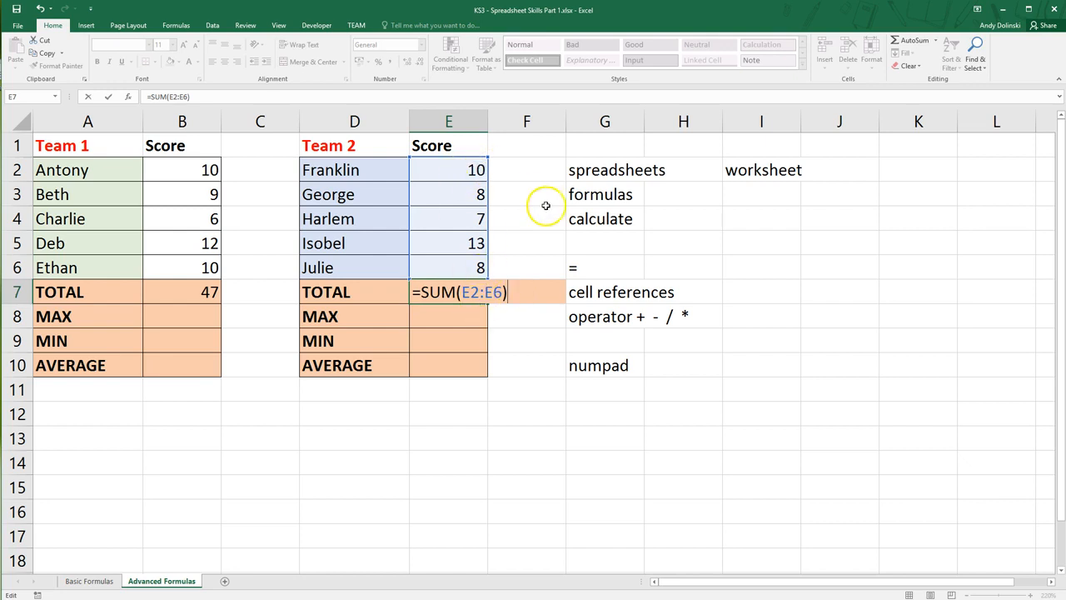
Step: Add 'range' and 'data' to the keyword list, highlighting E2:E6 as the example
text(range)
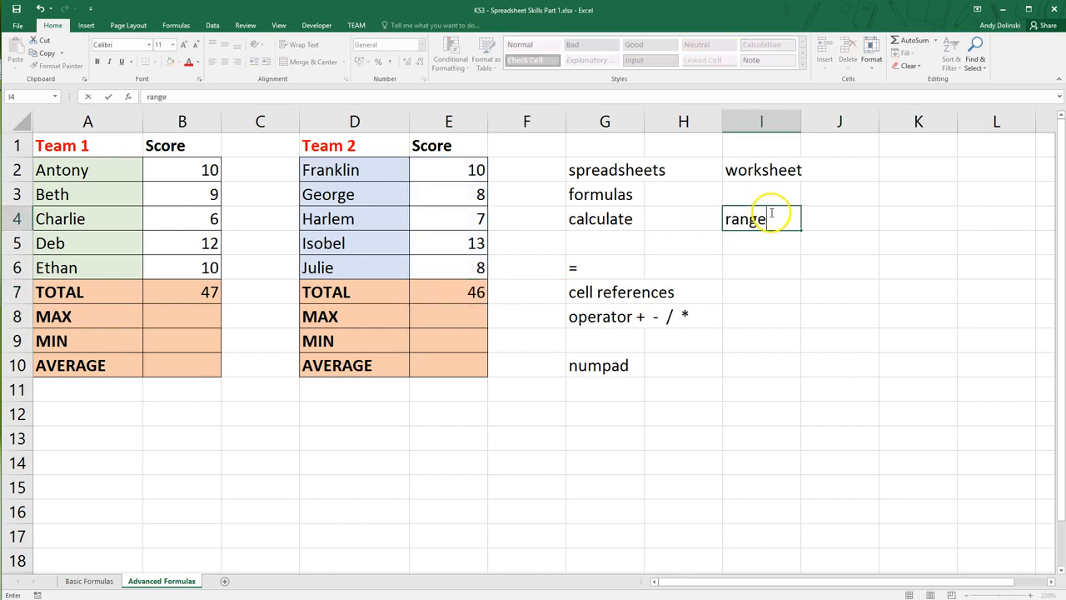
drag(448, 170, 448, 266)
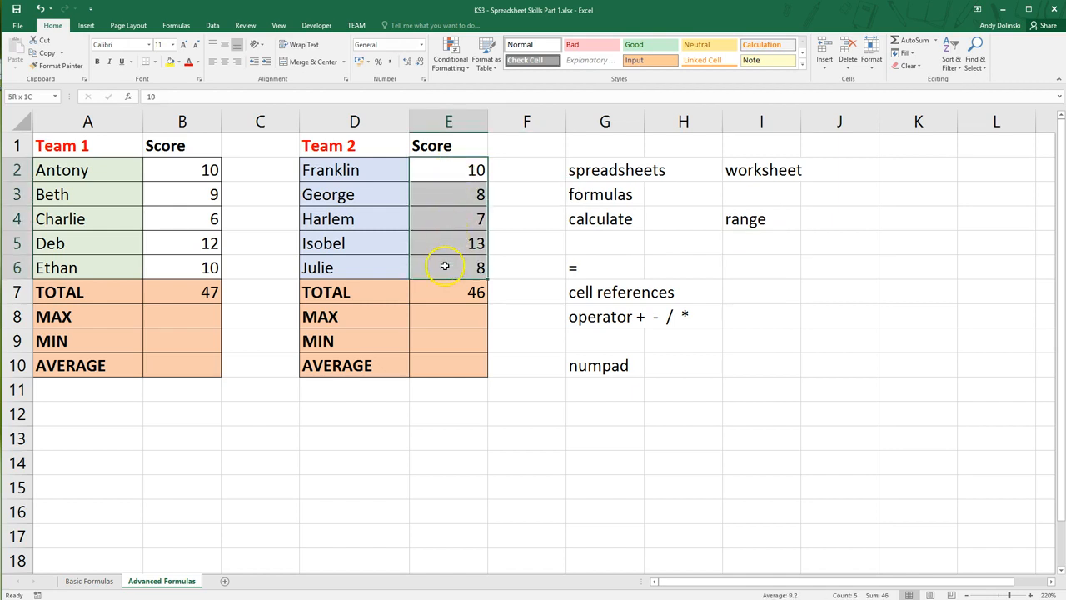
text(data)
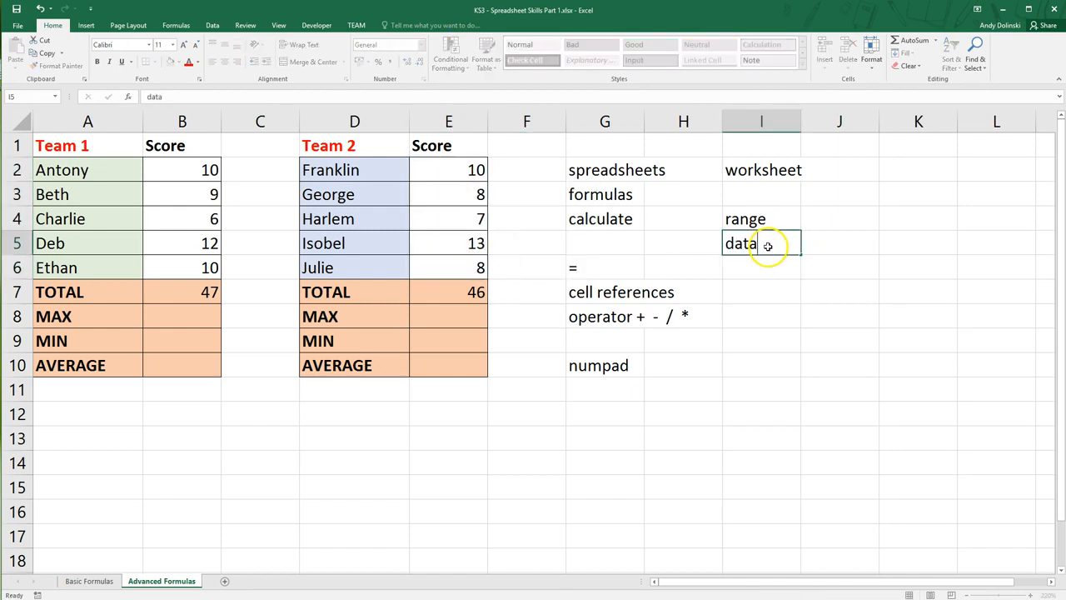
drag(448, 170, 448, 267)
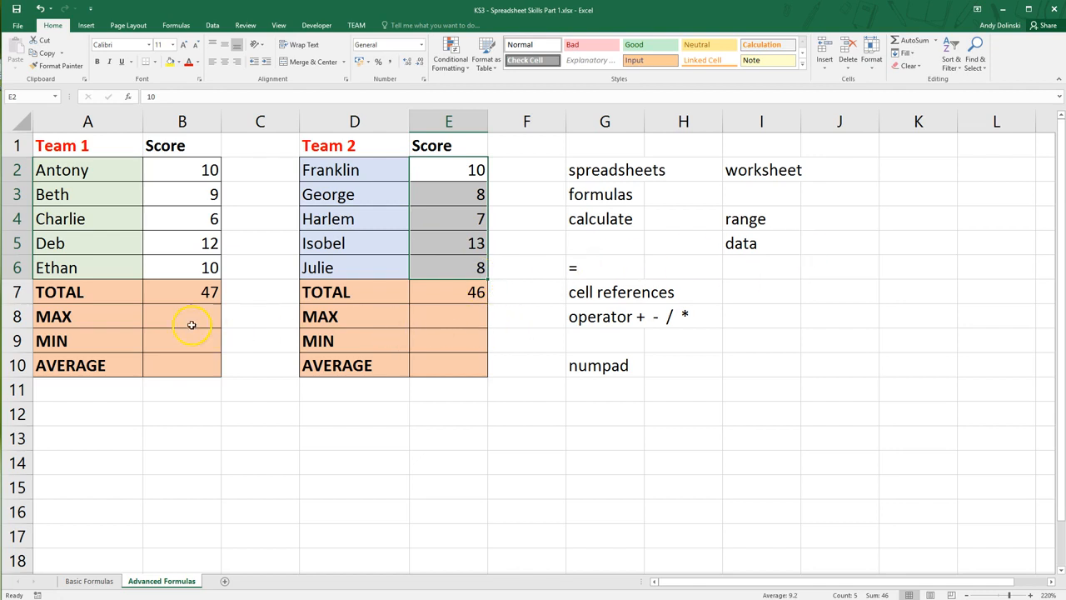
click(181, 317)
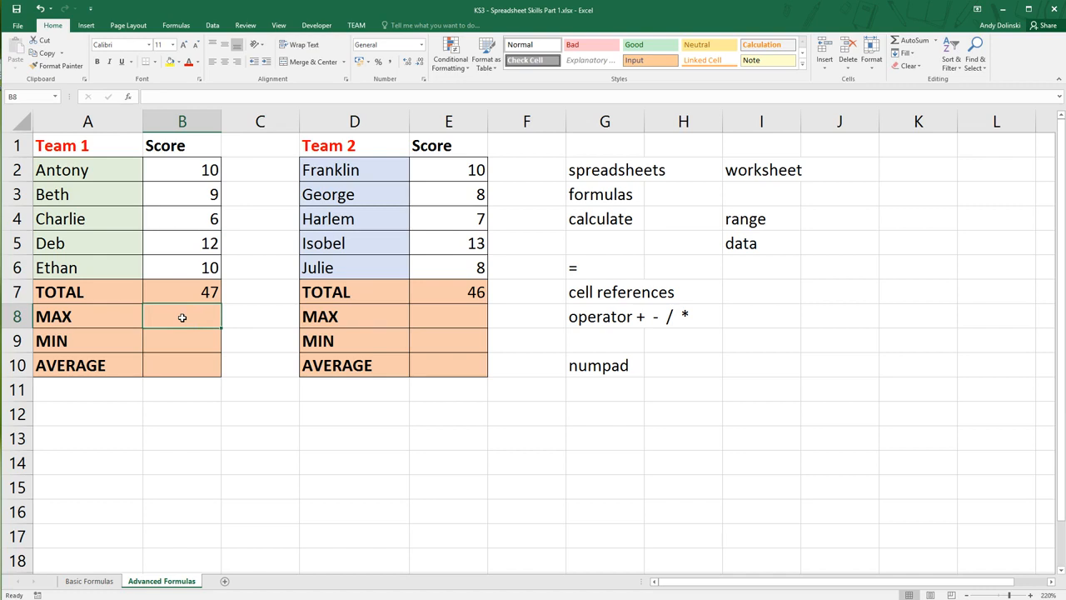
Step: Enter a MAX formula over B2:B6 in Team 1's MAX cell, giving 12
text(=)
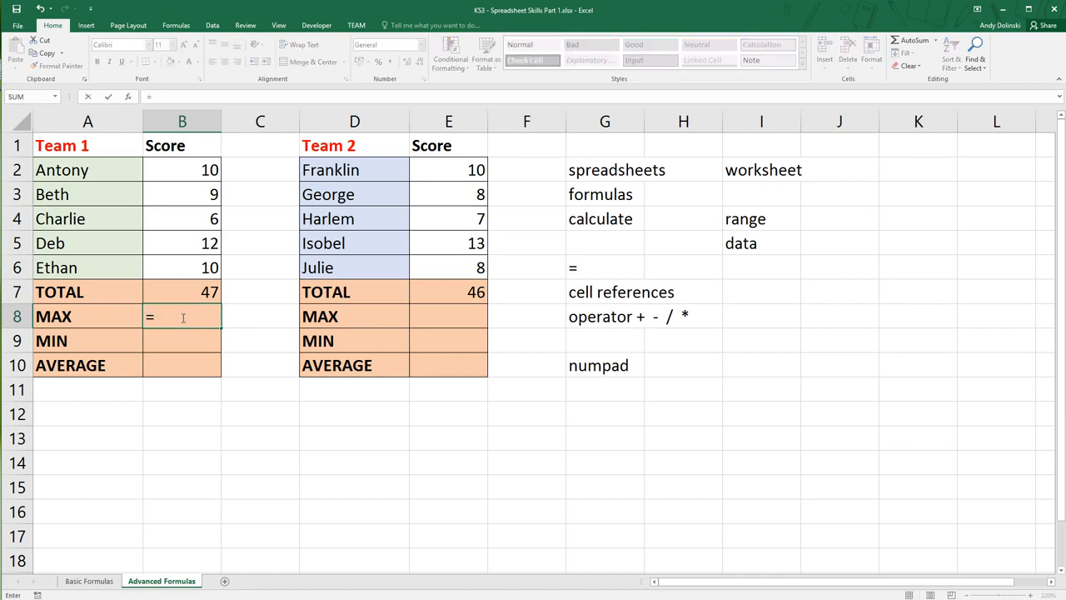
text(max()
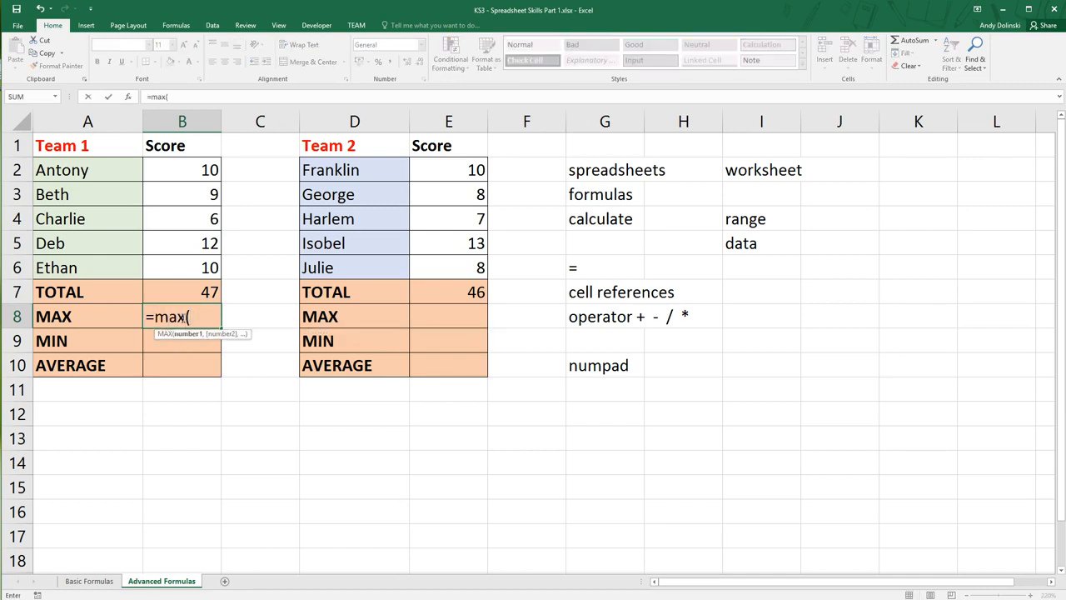
drag(181, 170, 181, 266)
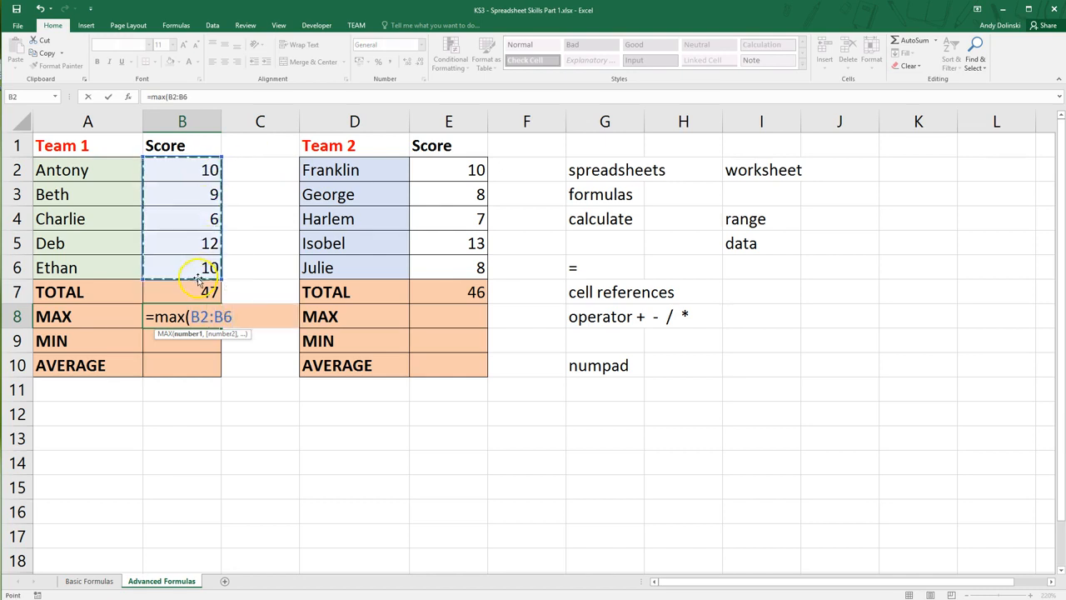
text())
click(448, 317)
text(=)
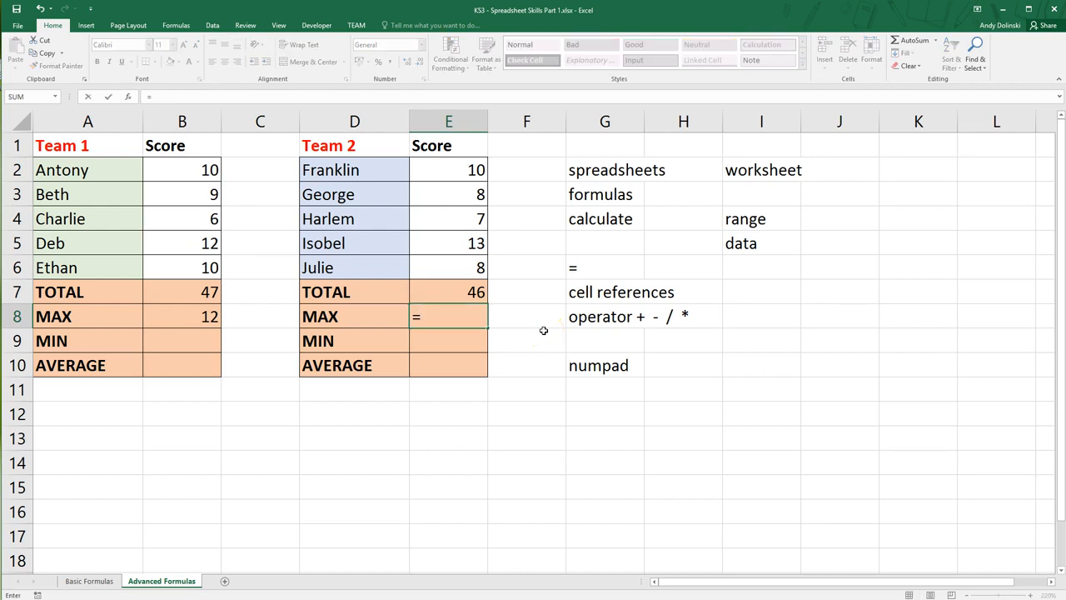
Step: Enter a MAX formula over E2:E6 in Team 2's MAX cell, giving 13
text(max*)
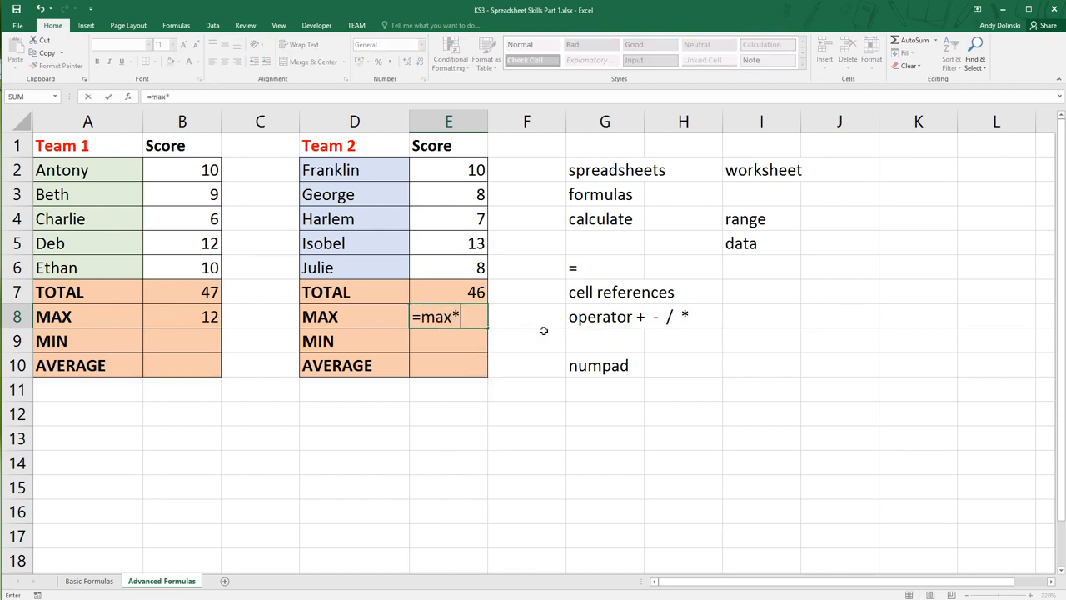
text(()
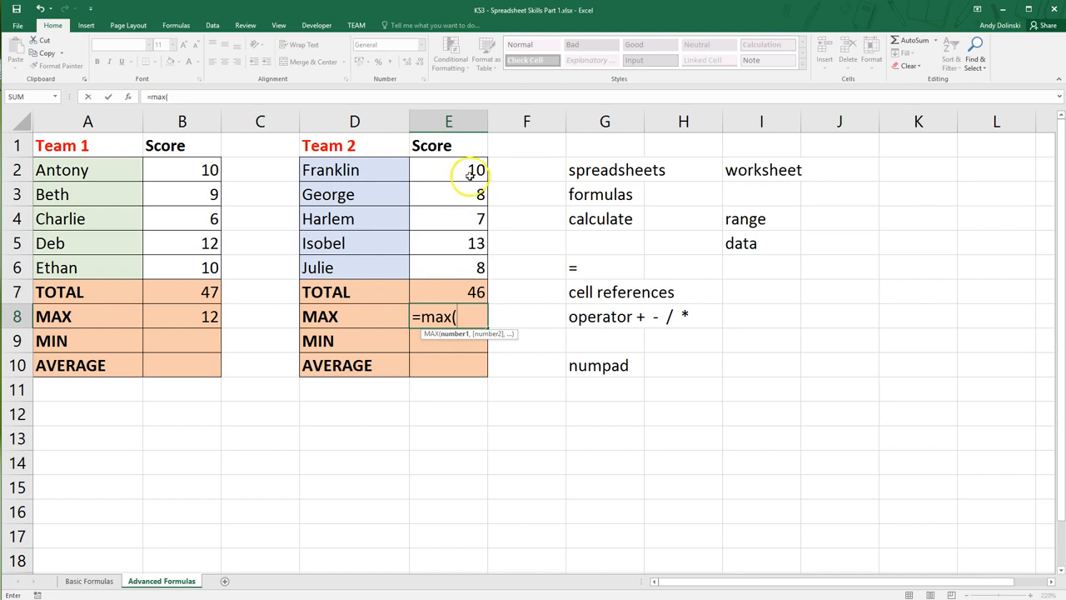
drag(449, 170, 448, 267)
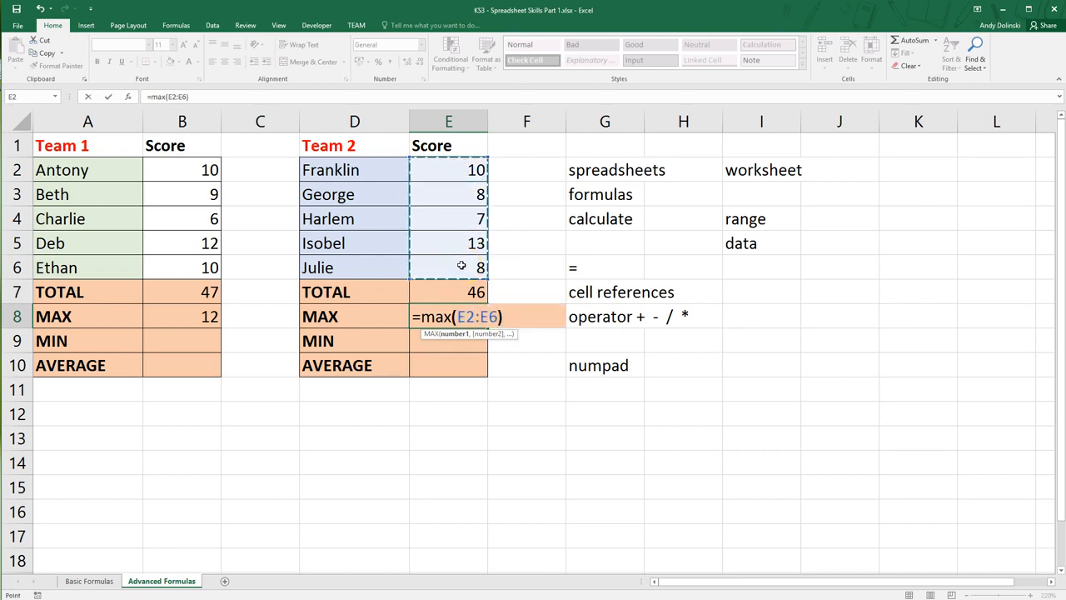
key(Return)
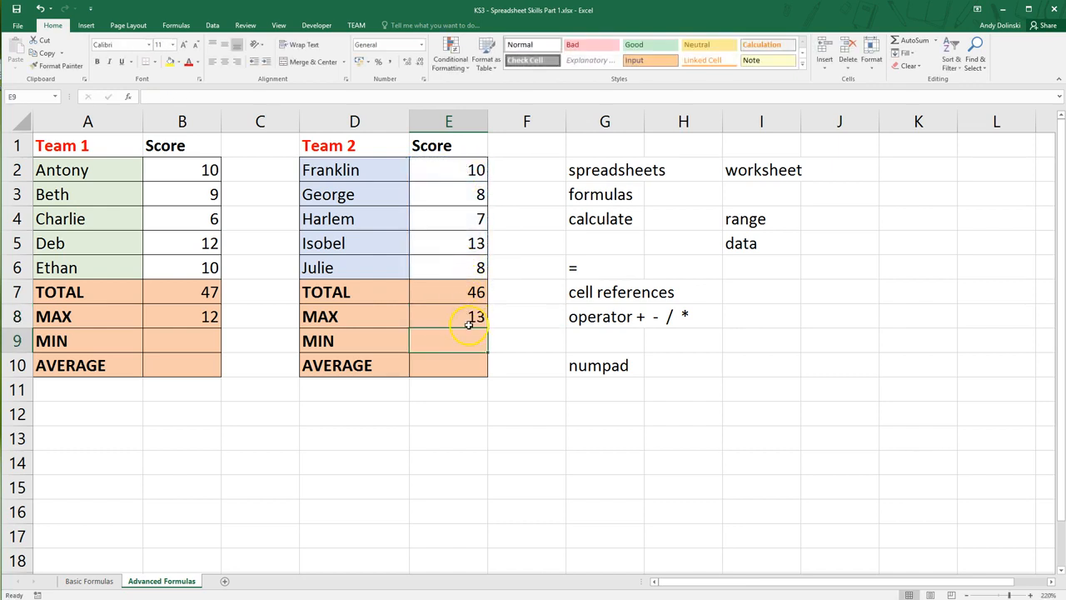
click(448, 317)
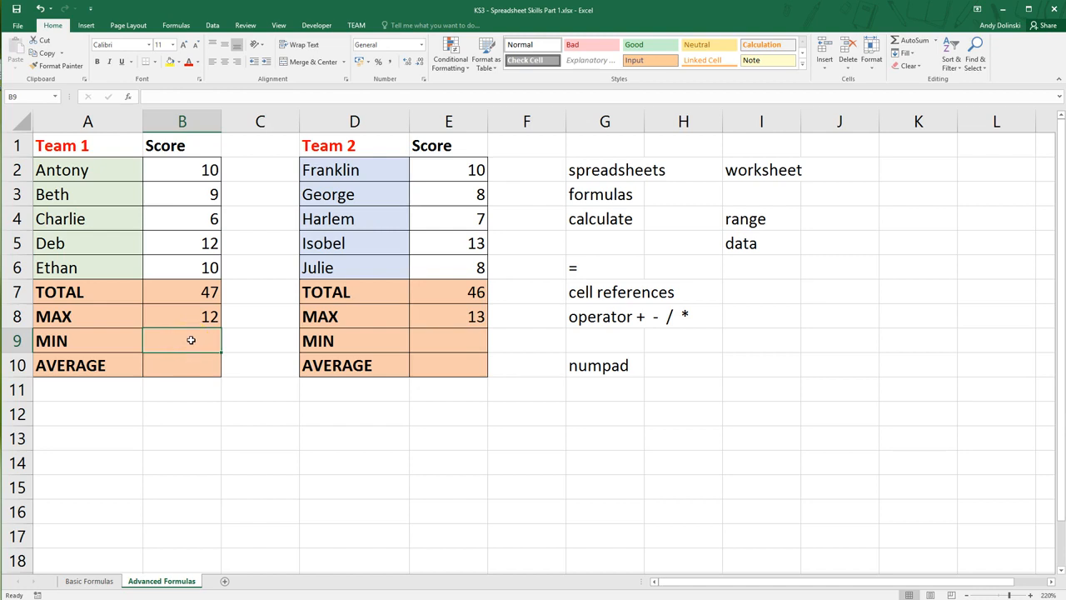
Step: Enter a MIN formula in Team 1's MIN cell, giving 6
text(=min(B2:B6)
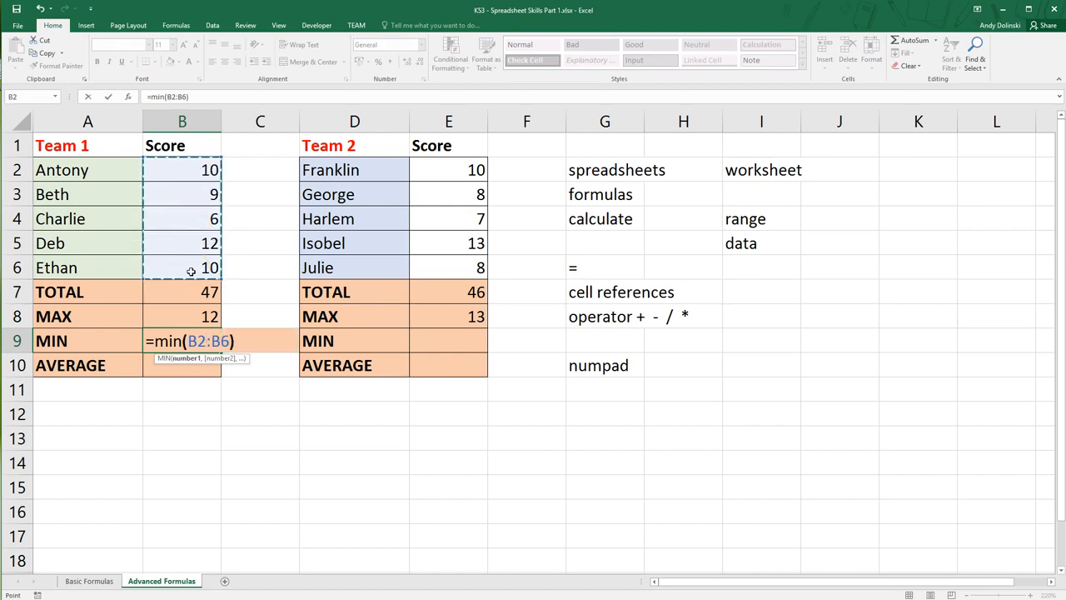
key(Return)
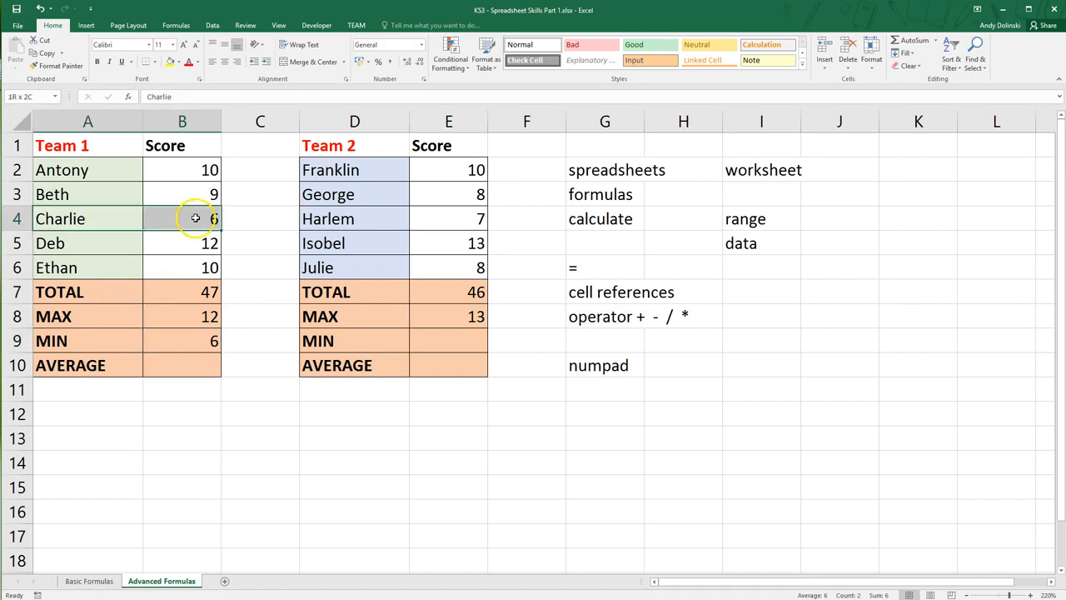
Step: Enter a formula over E2:E6 in Team 2's MIN cell, giving 7, and begin Team 1's AVERAGE
click(450, 340)
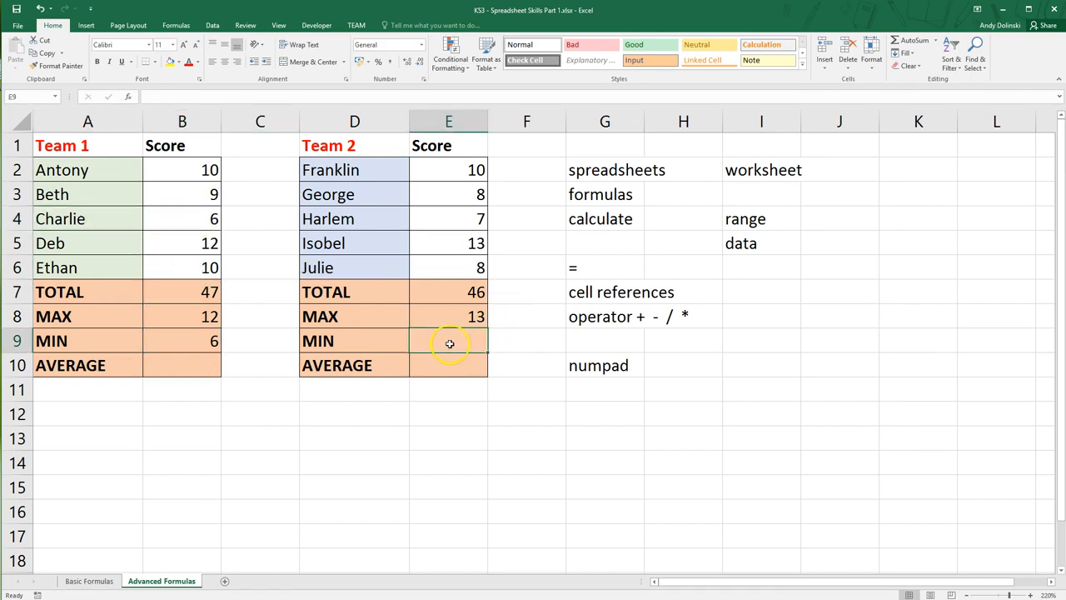
text(=sum()
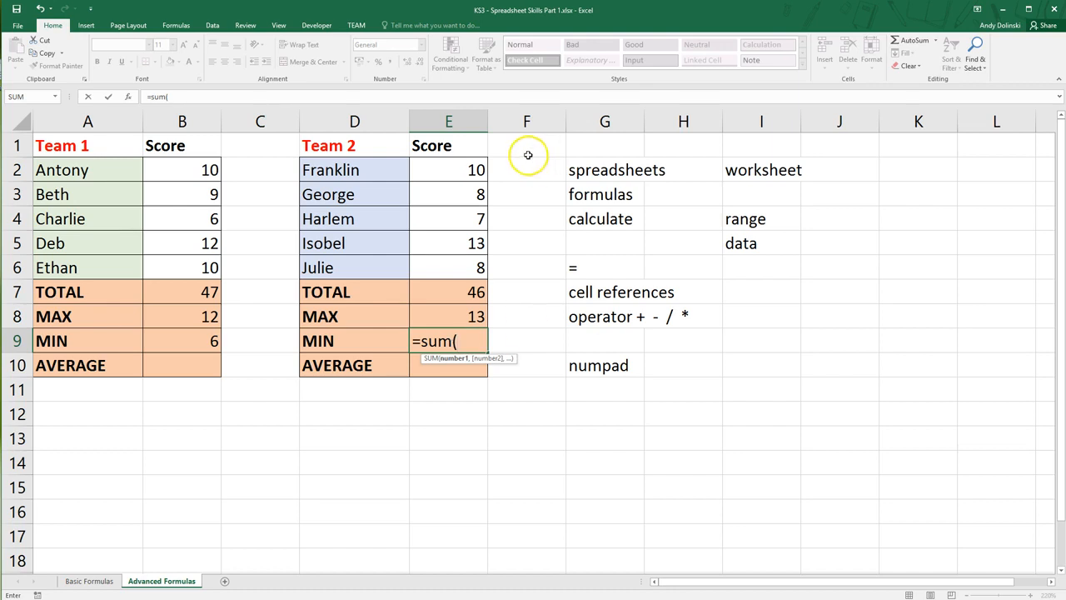
drag(448, 170, 449, 266)
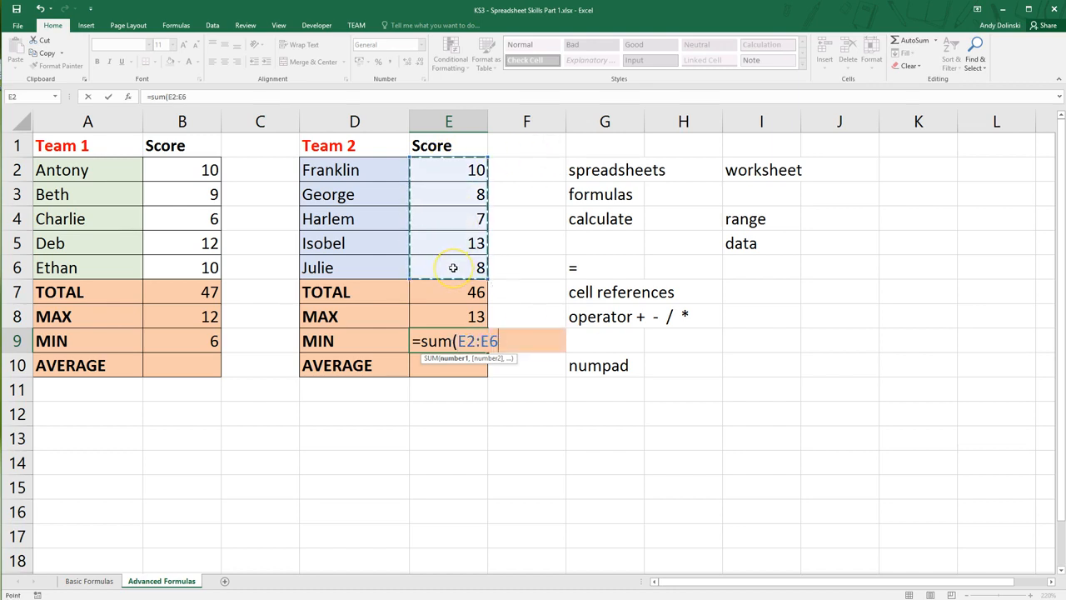
key(Return)
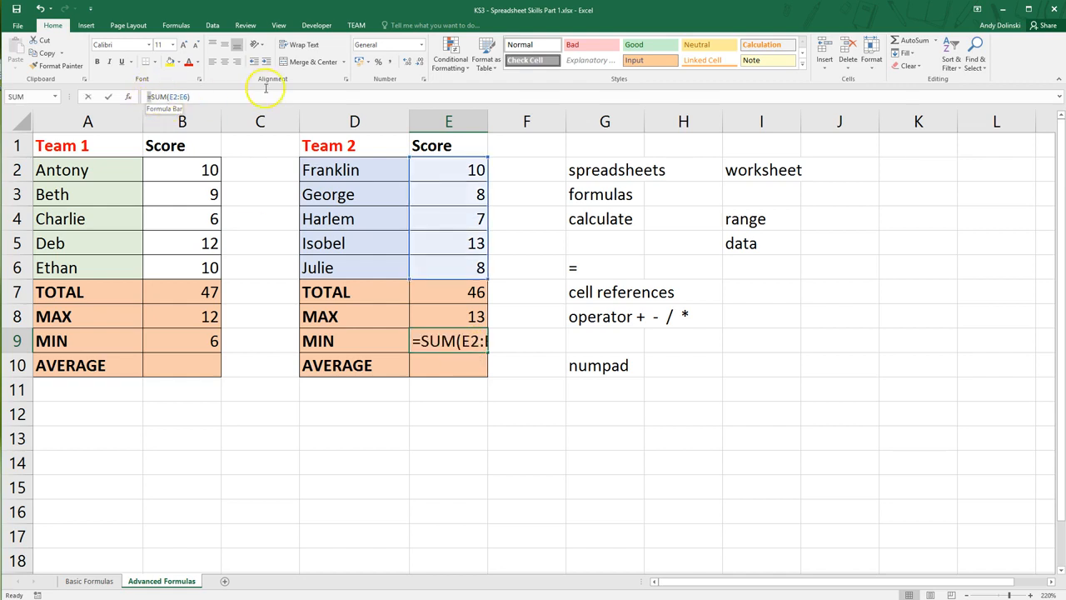
text(=mi)
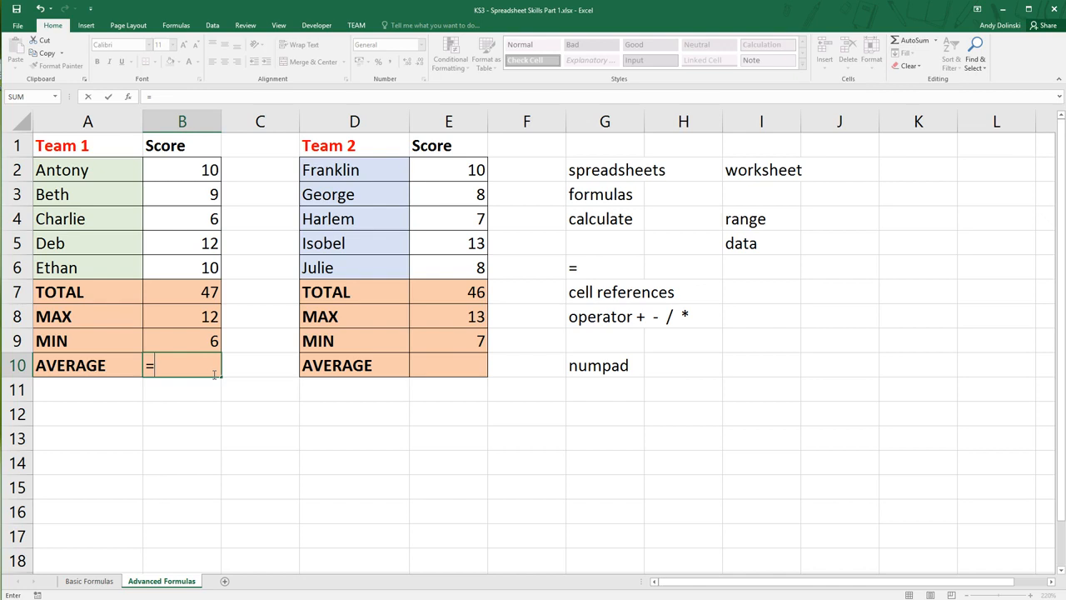
Step: Enter an AVERAGE formula over B2:B6 in Team 1's AVERAGE cell, giving 9.4
text(avea)
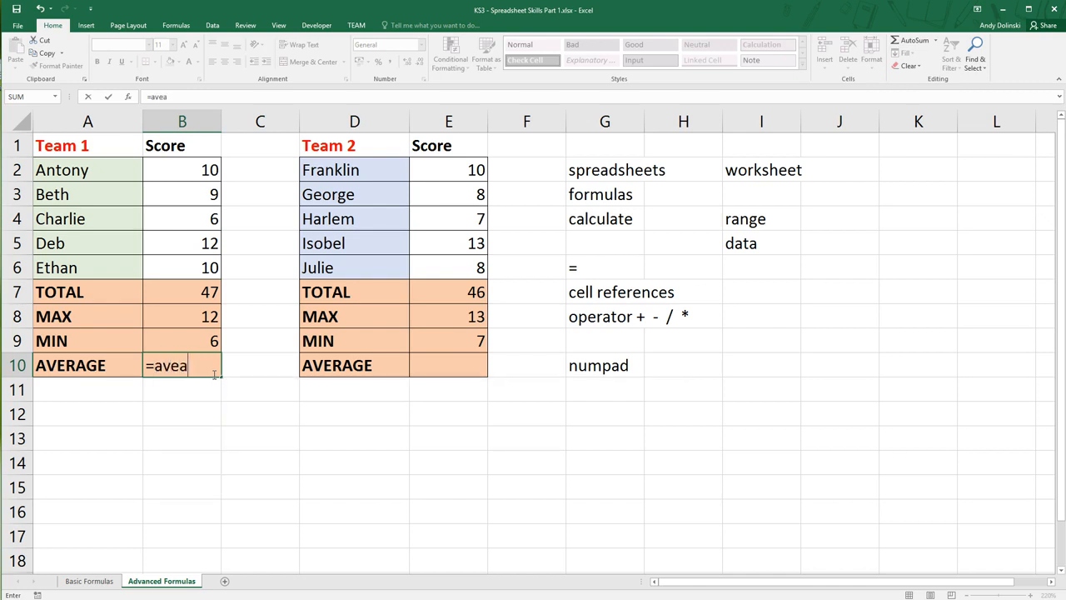
text(rage()
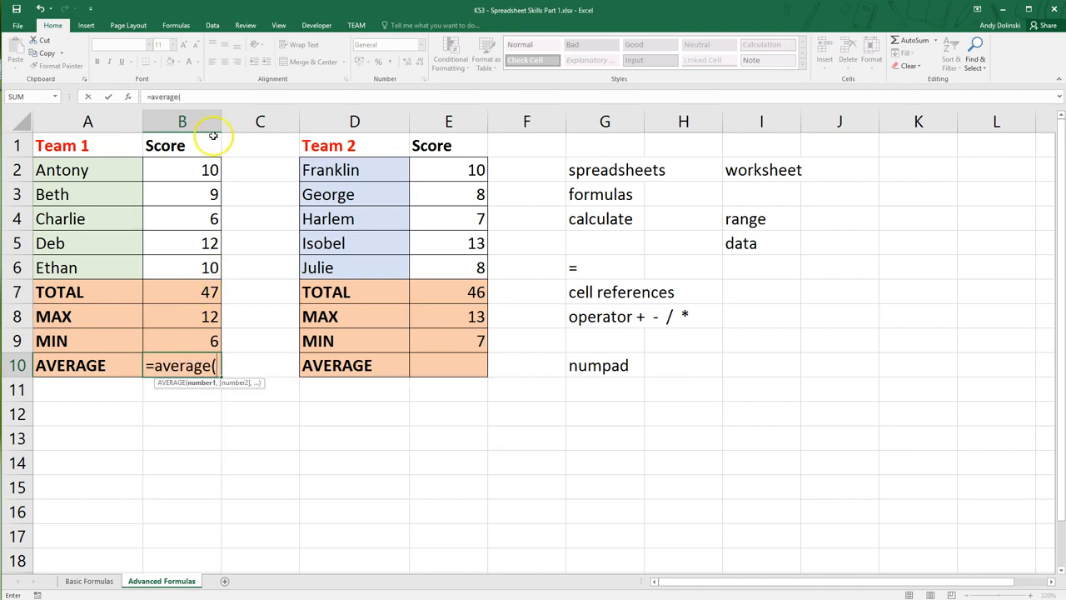
drag(182, 170, 182, 266)
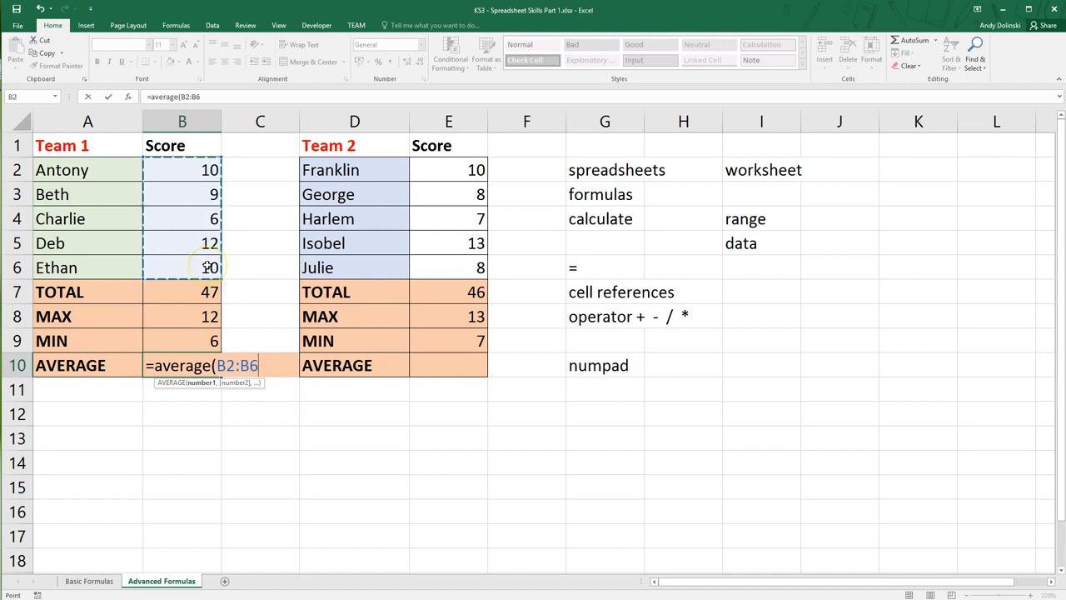
key(Return)
text(=)
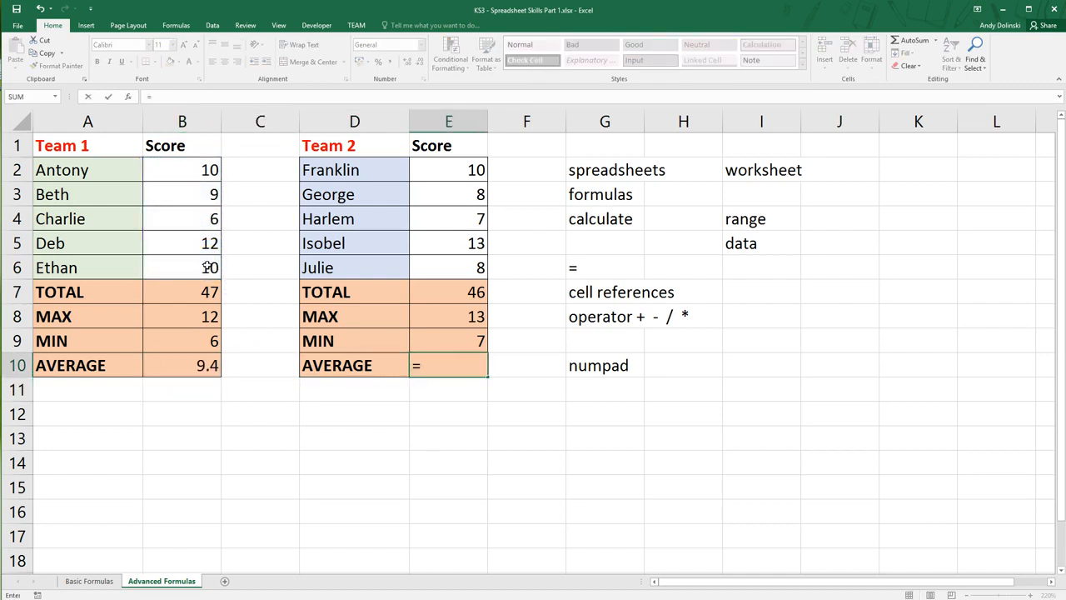
Step: Enter an AVERAGE formula over E2:E6 in Team 2's AVERAGE cell, giving 9.2
text(average*)
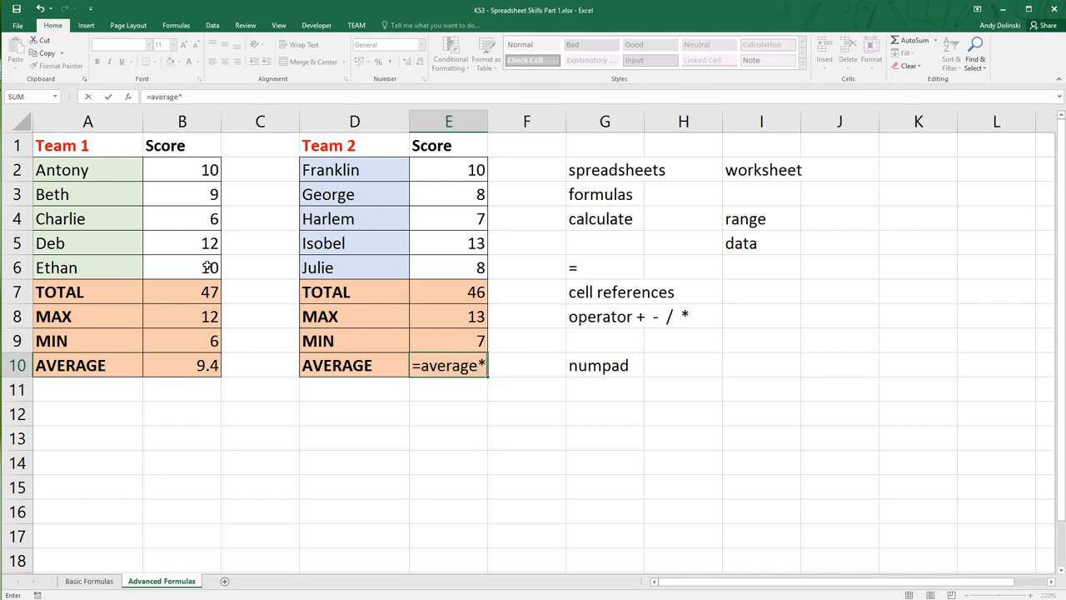
text(()
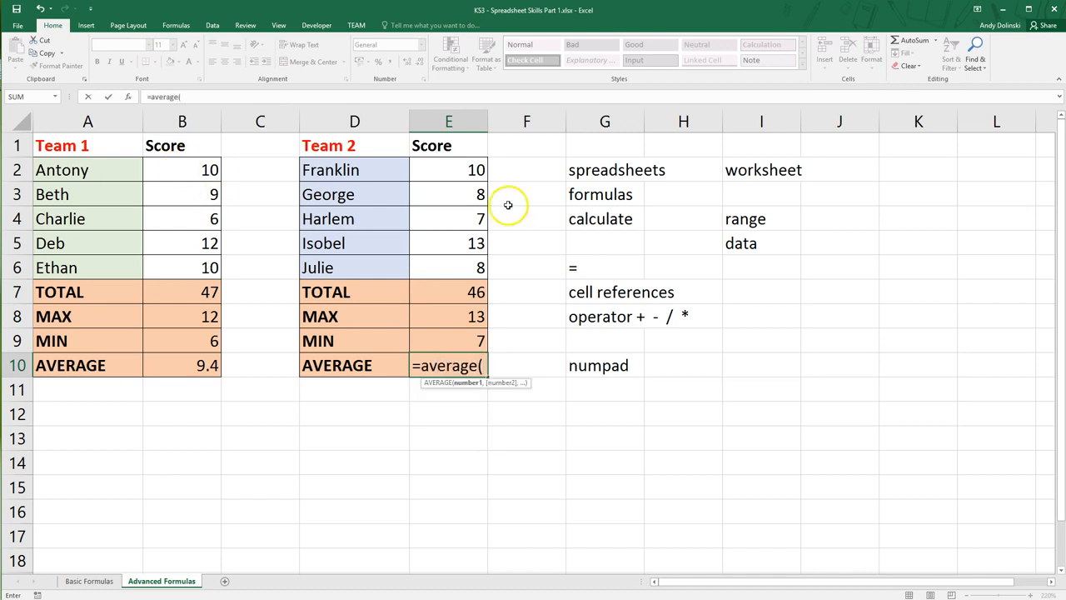
drag(448, 170, 448, 267)
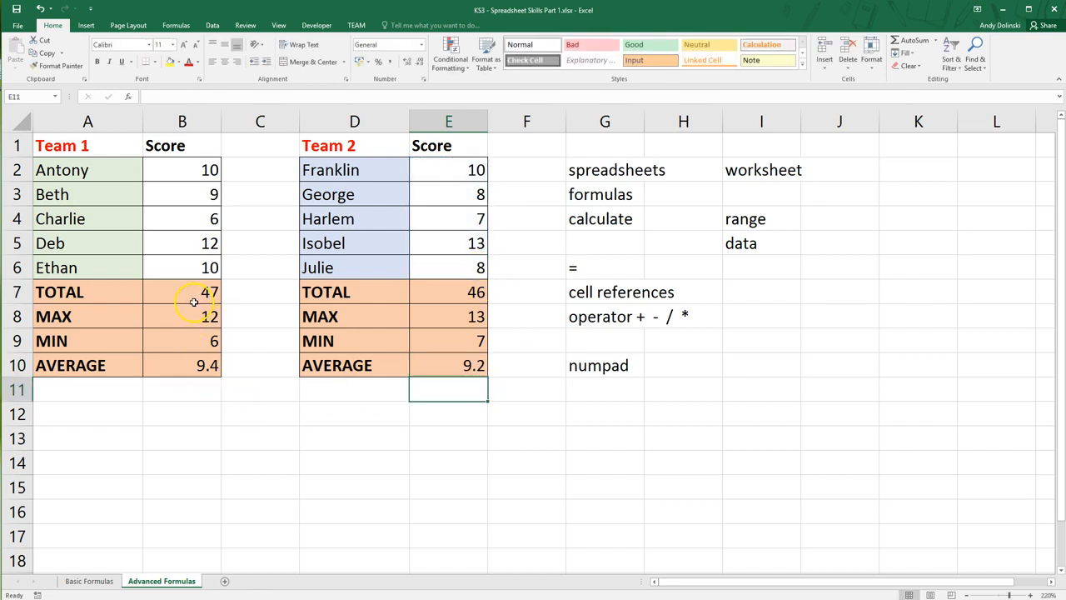
click(181, 292)
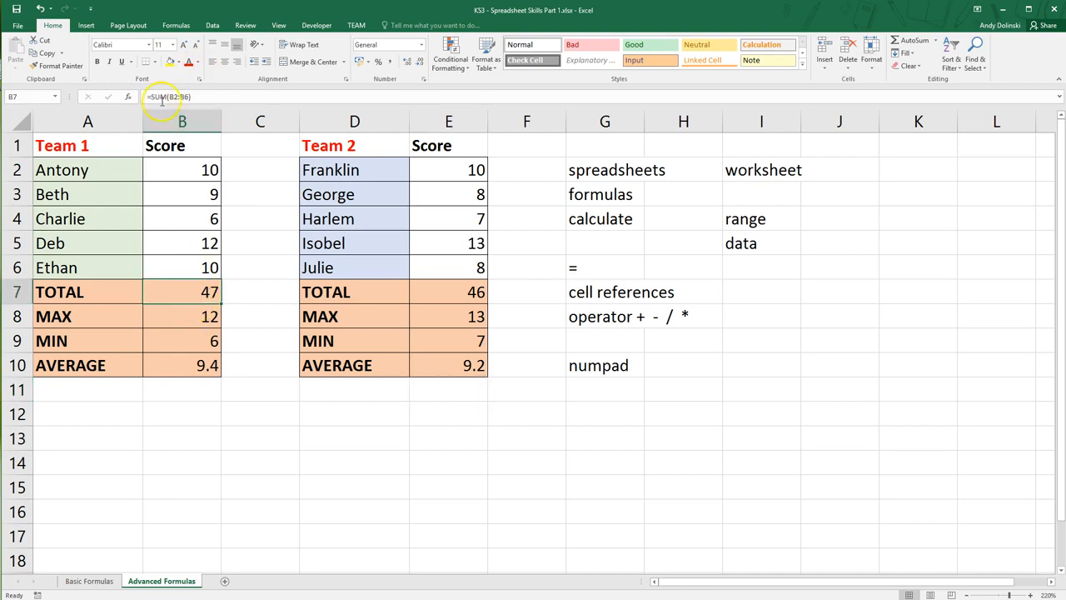
mouse_move(165, 206)
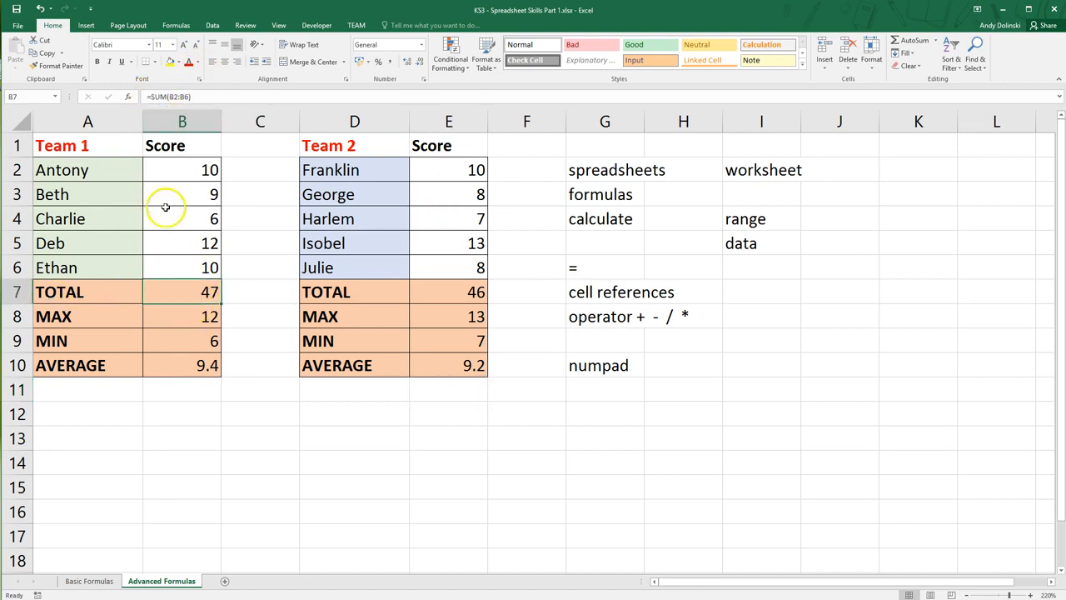
click(181, 316)
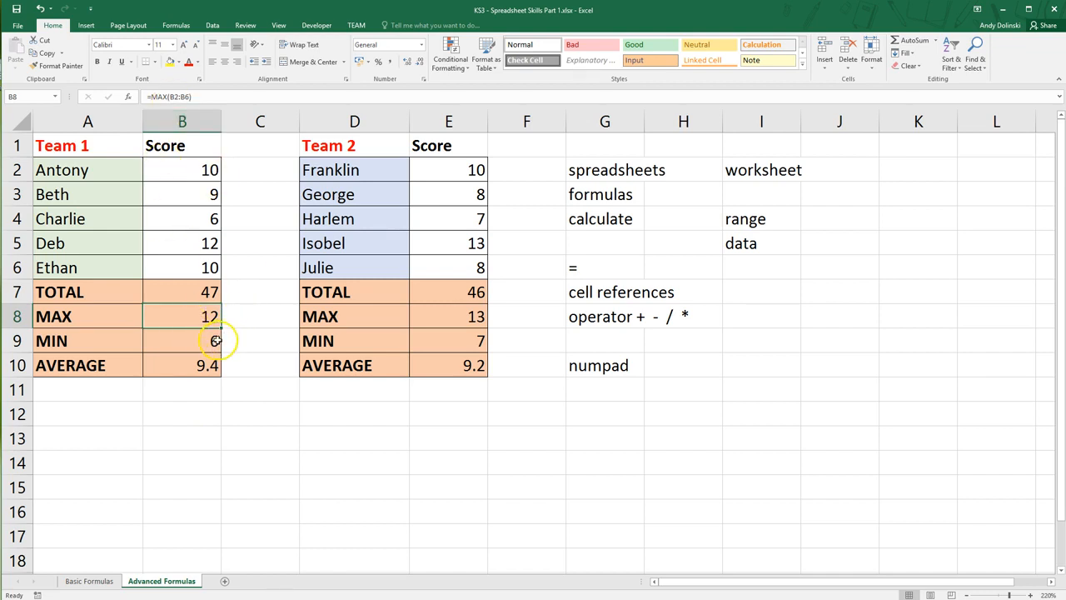
click(182, 340)
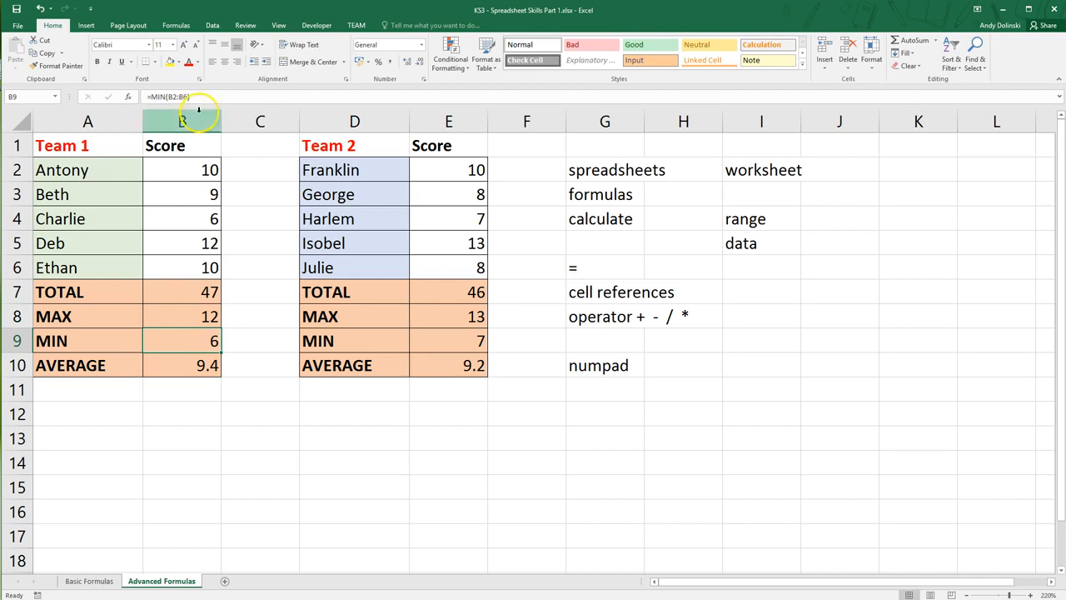
click(182, 365)
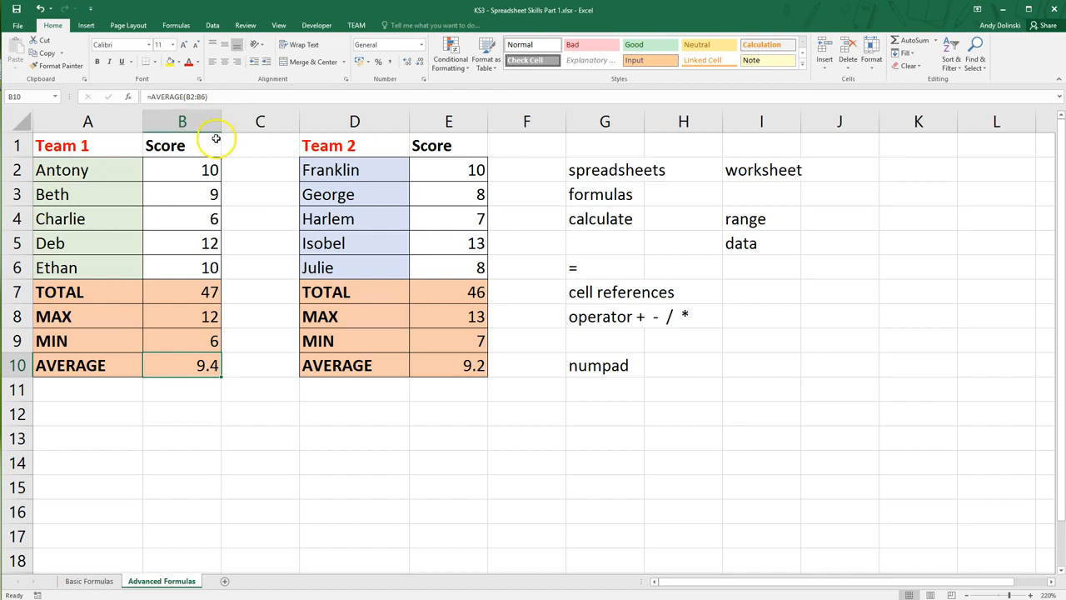
mouse_move(190, 294)
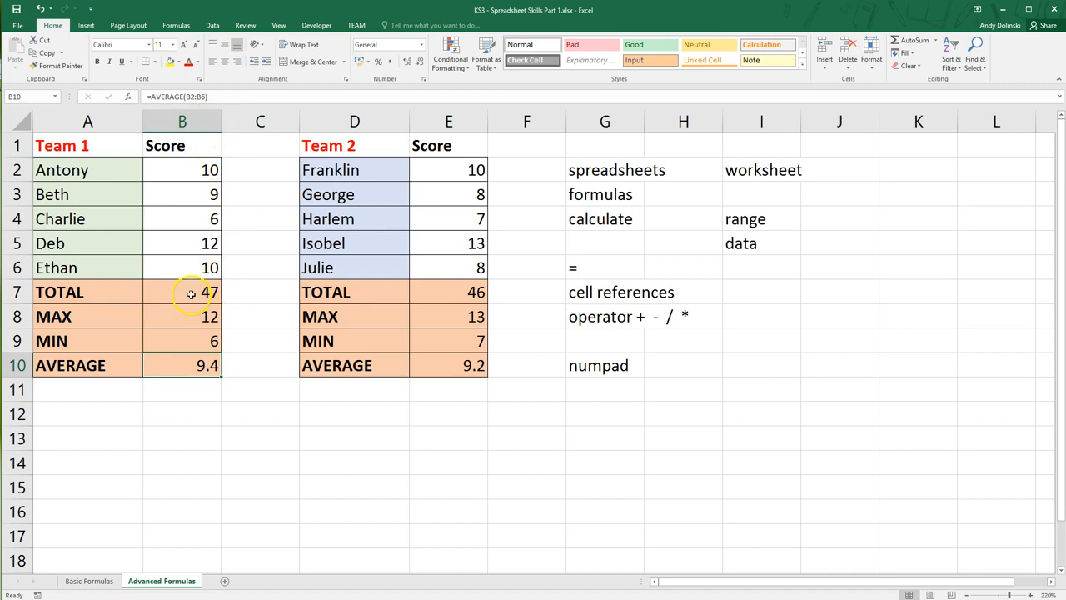
click(200, 317)
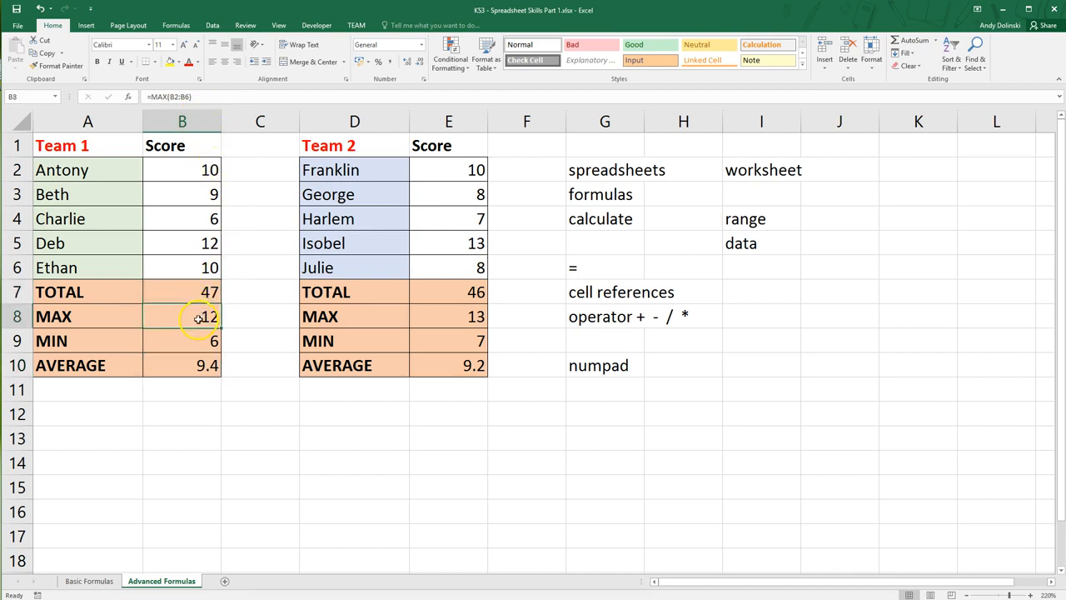
click(181, 340)
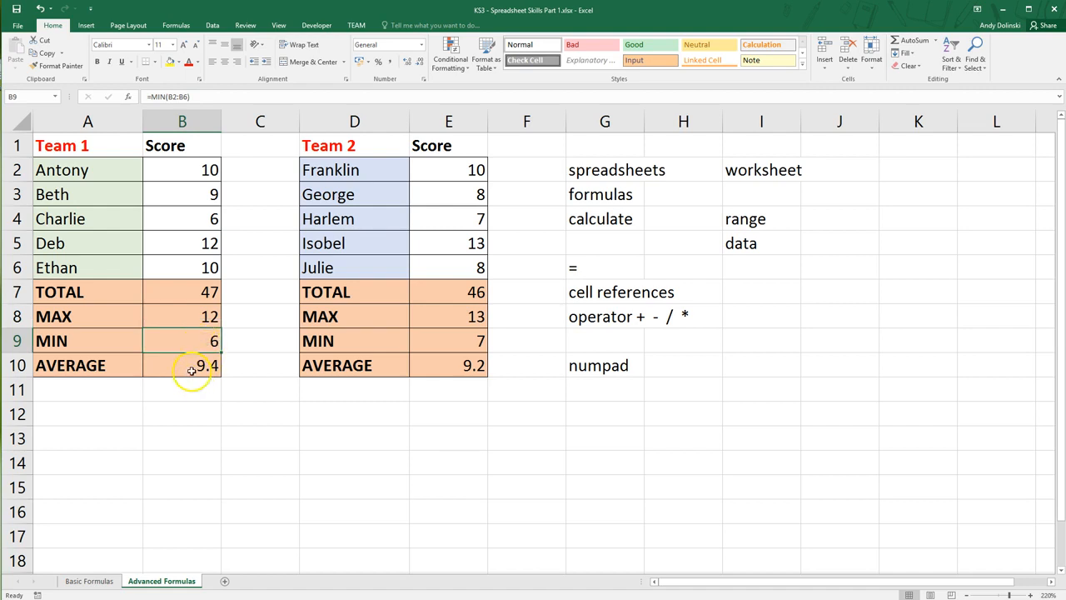
click(181, 365)
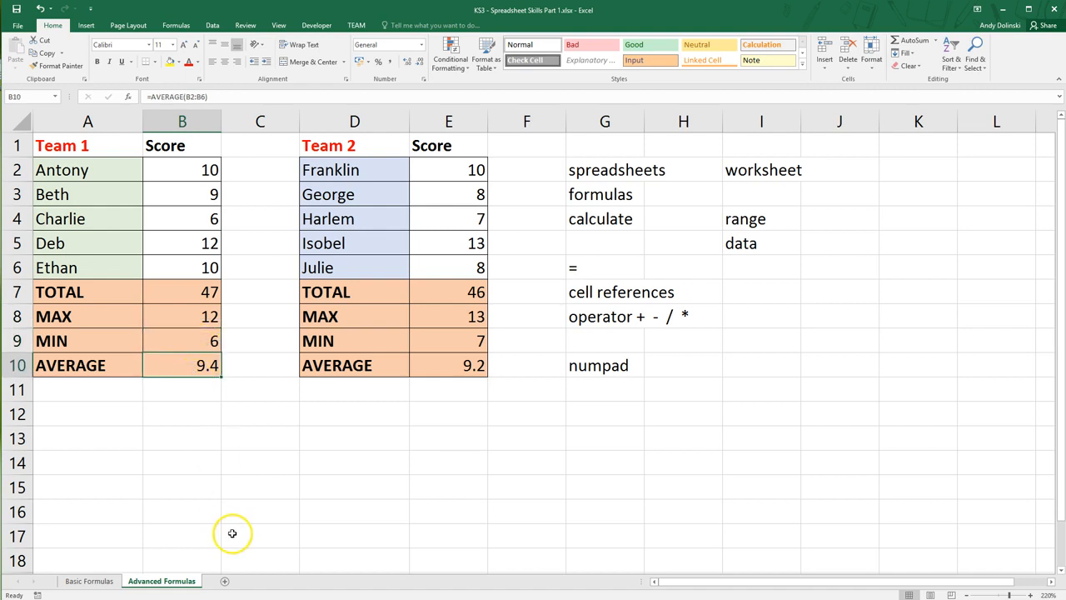
mouse_move(453, 433)
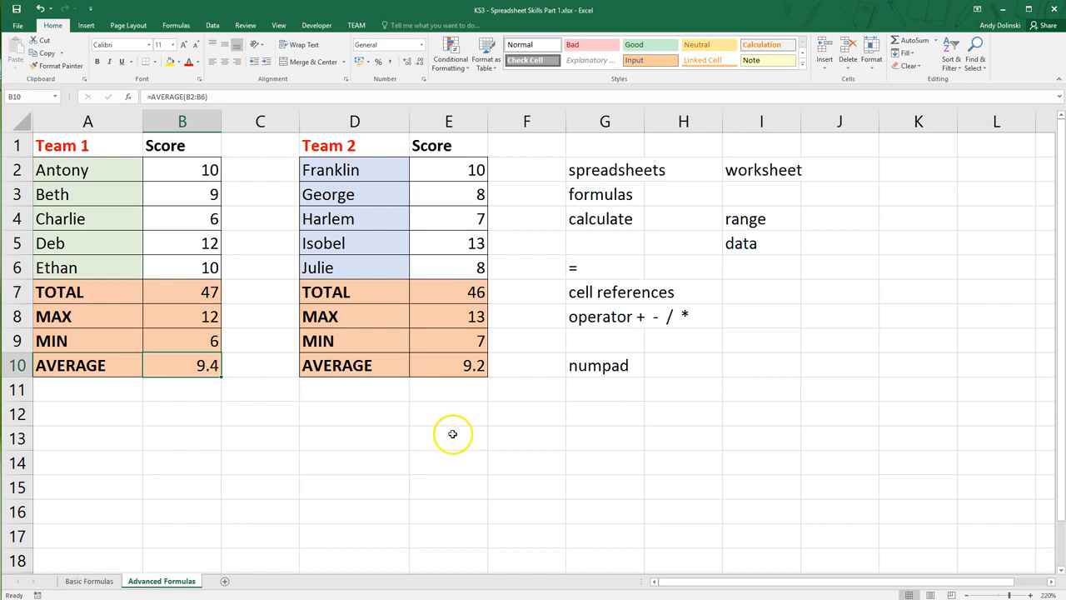
mouse_move(453, 433)
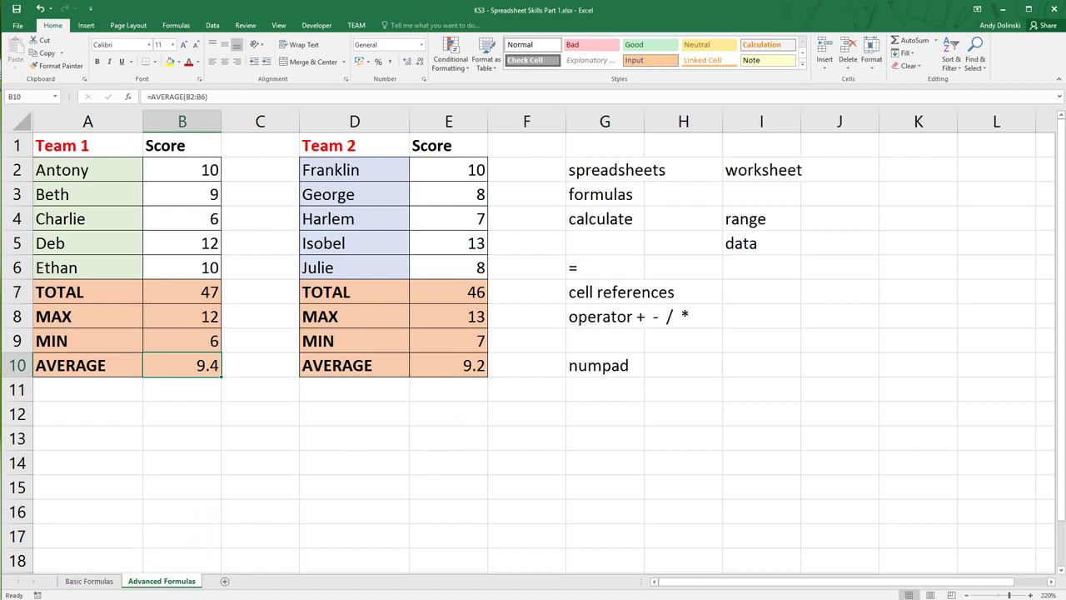